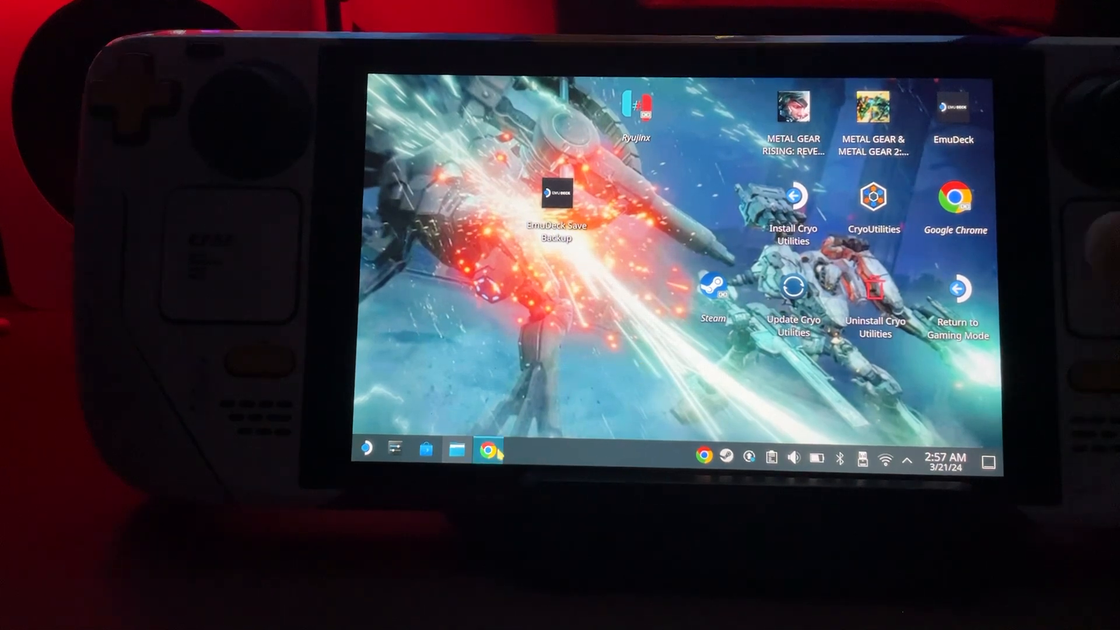
# From the overkill.wtf guide, reach suyu's GitLab release page and download the Linux (x86_64) build.
pyautogui.click(487, 451)
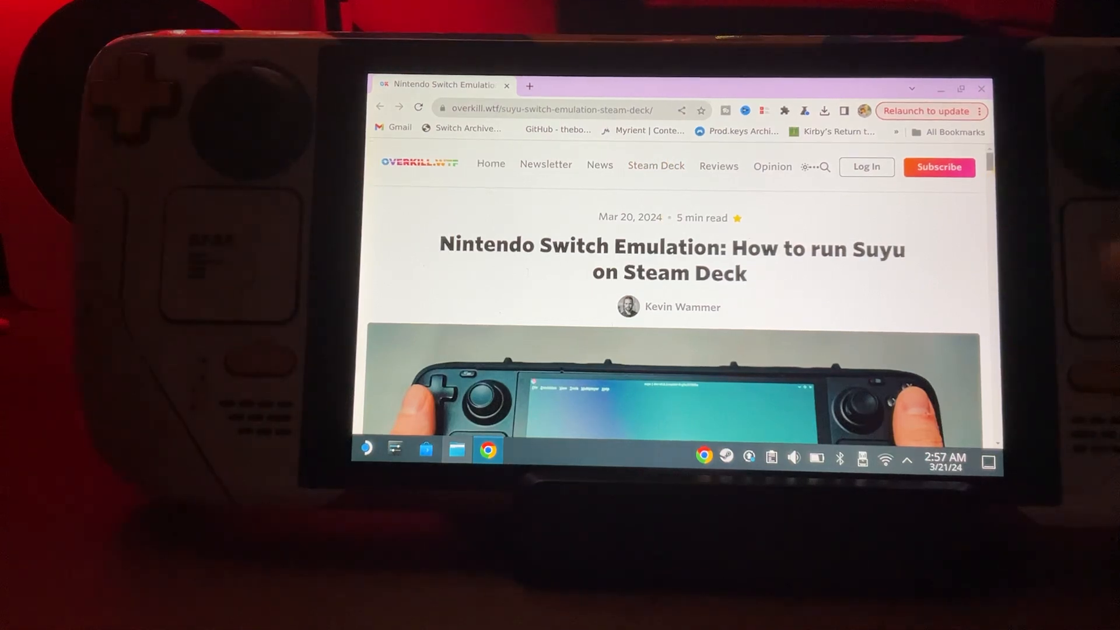
pyautogui.scroll(-3)
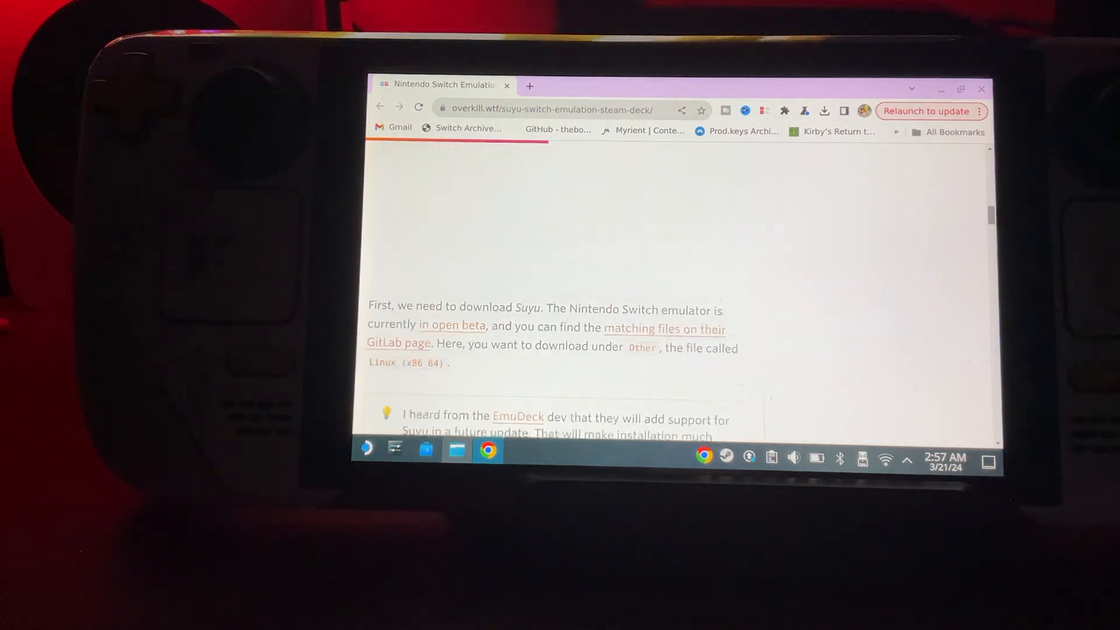
pyautogui.scroll(-3)
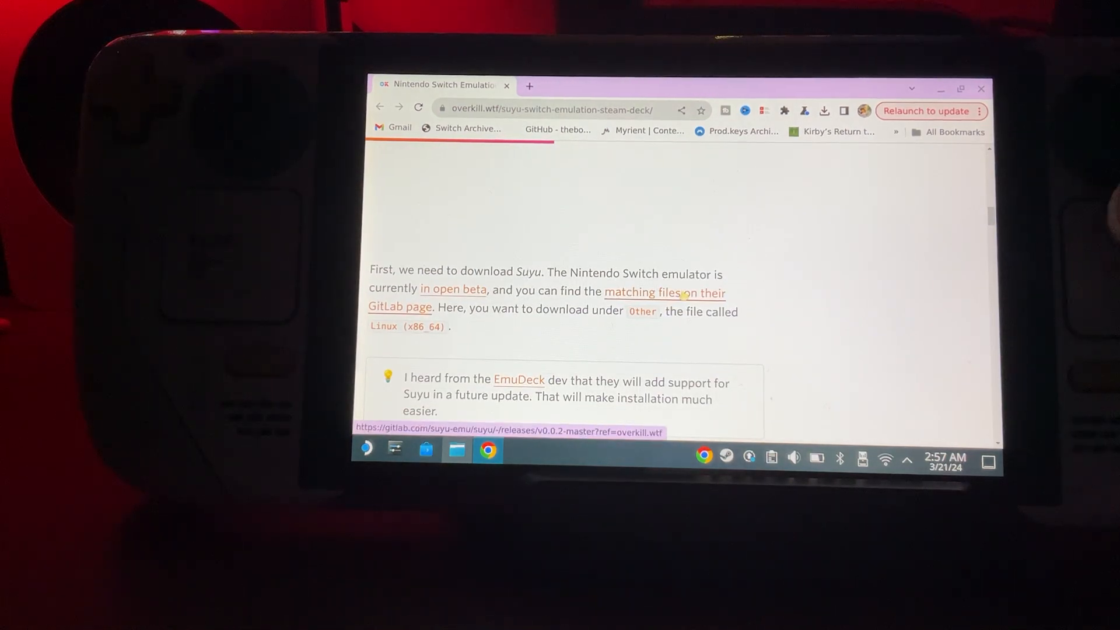
pyautogui.click(663, 293)
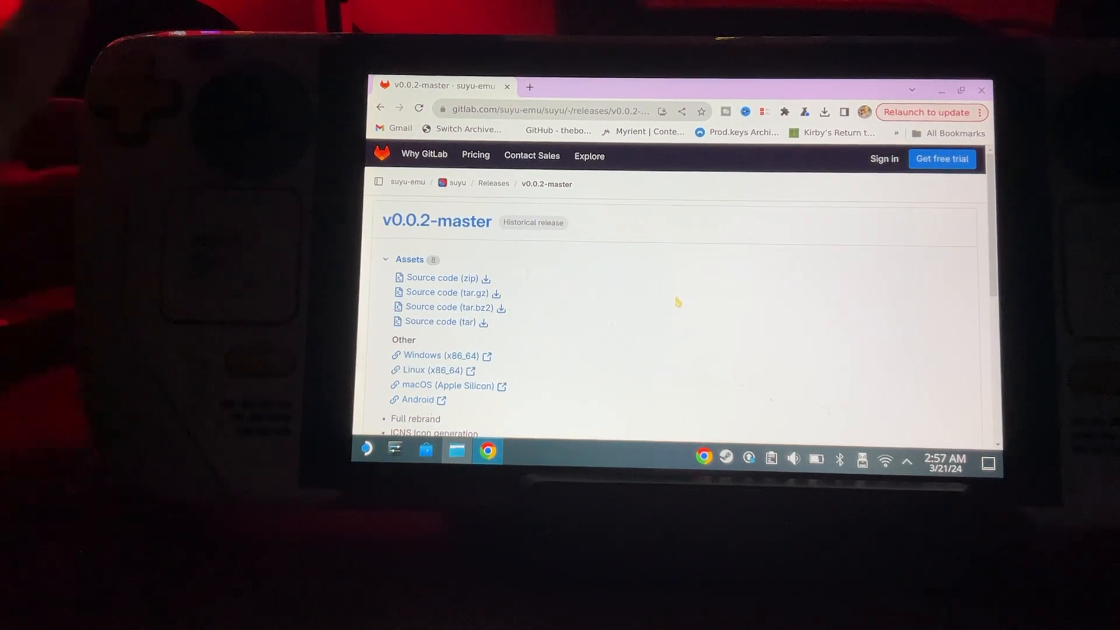
pyautogui.moveTo(427, 370)
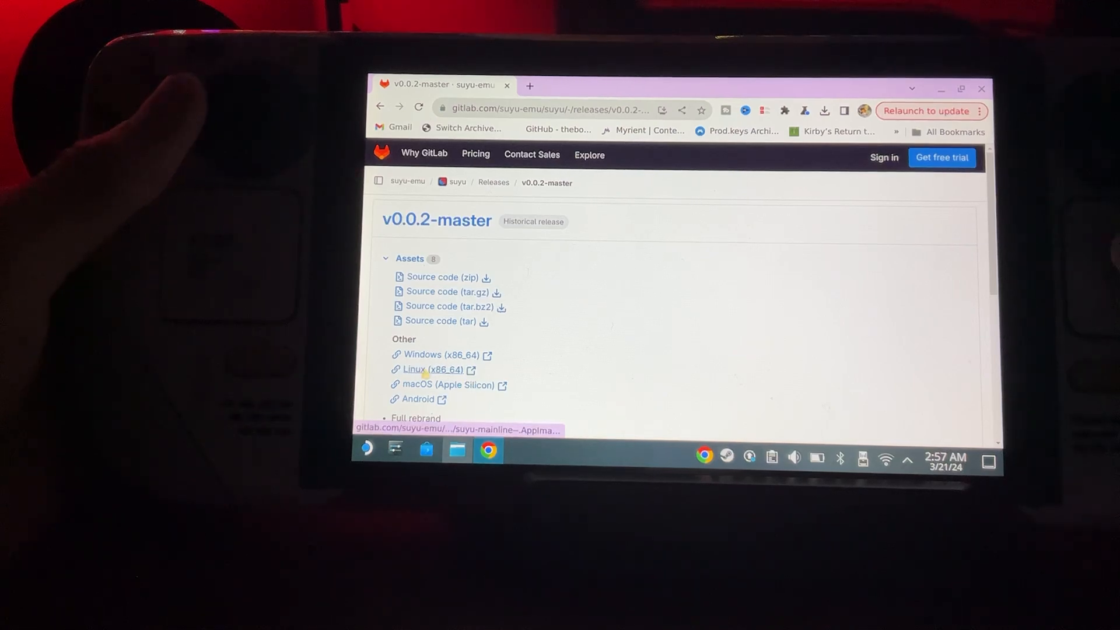
pyautogui.click(412, 370)
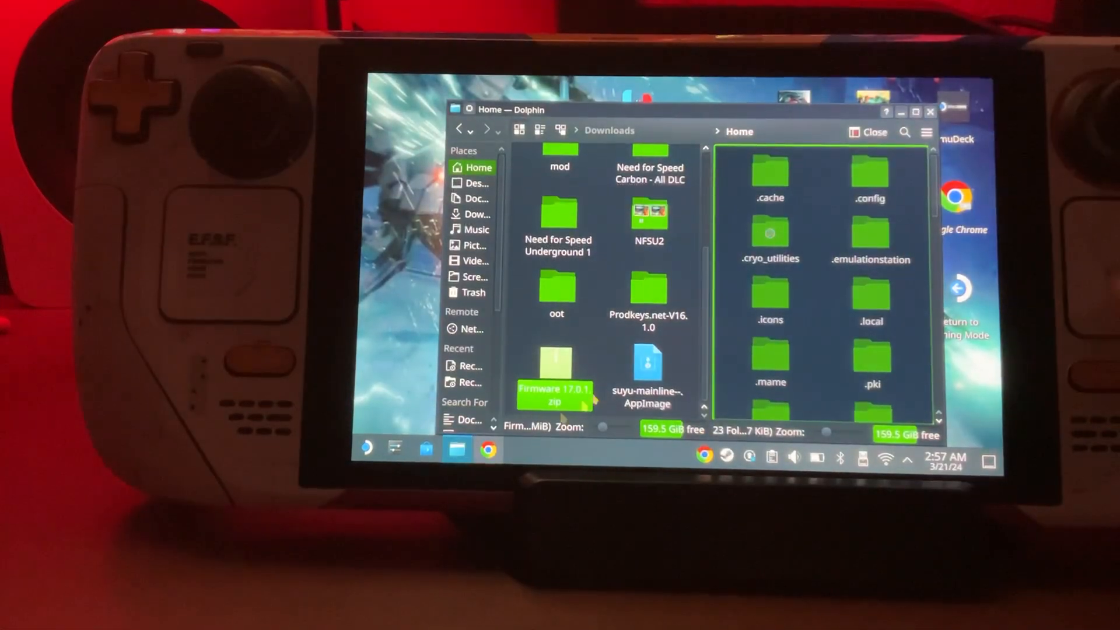
# Launch the downloaded suyu AppImage and dismiss the missing encryption keys warning.
pyautogui.doubleClick(647, 364)
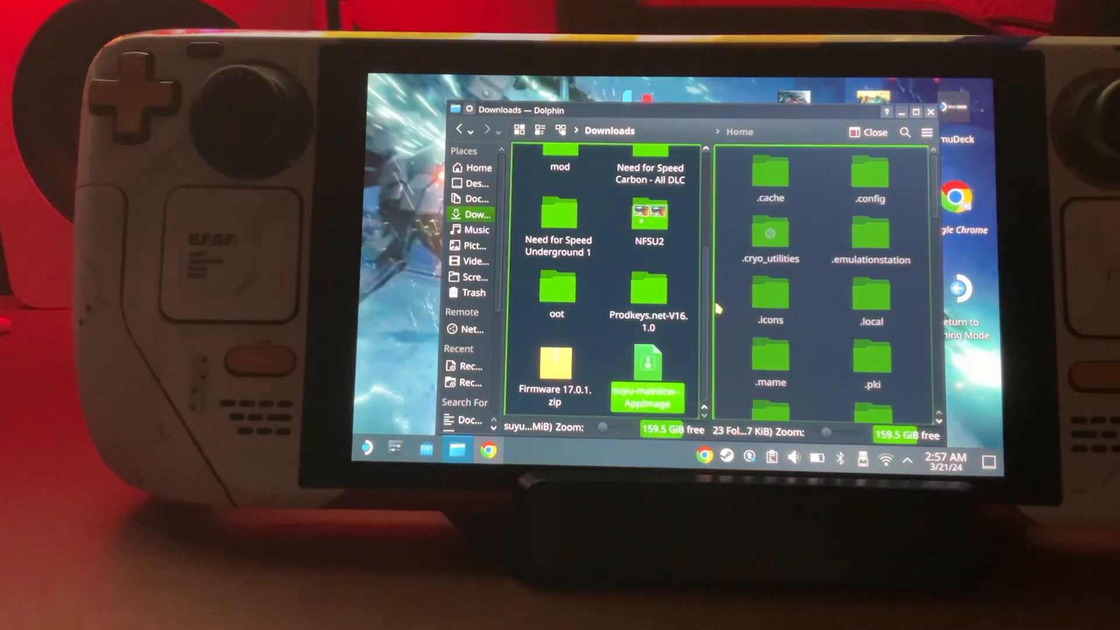
pyautogui.doubleClick(647, 365)
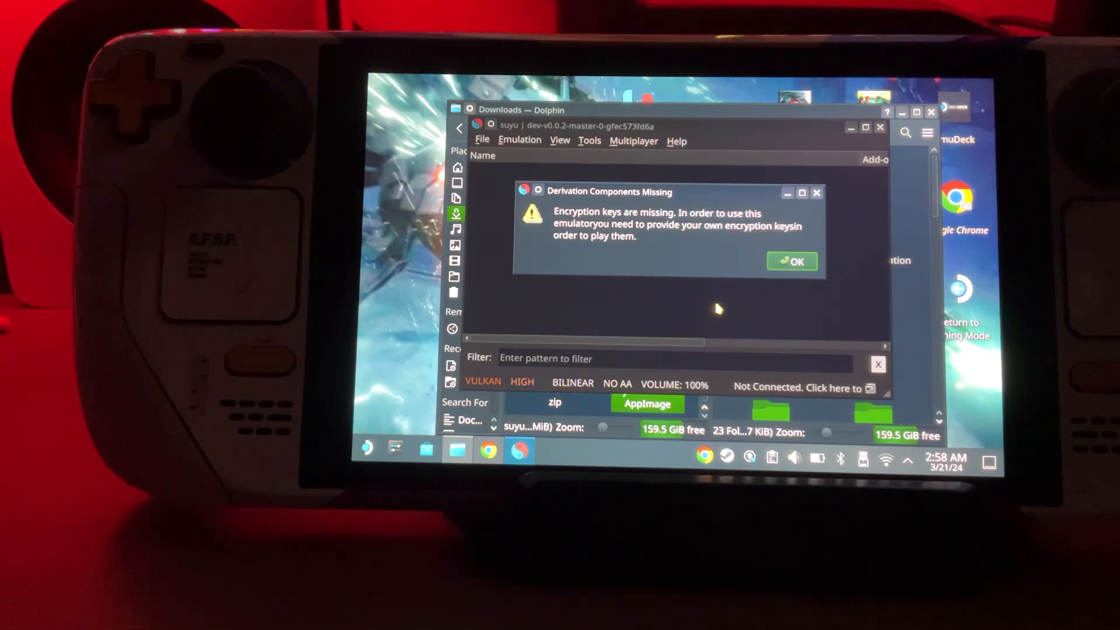
pyautogui.click(790, 261)
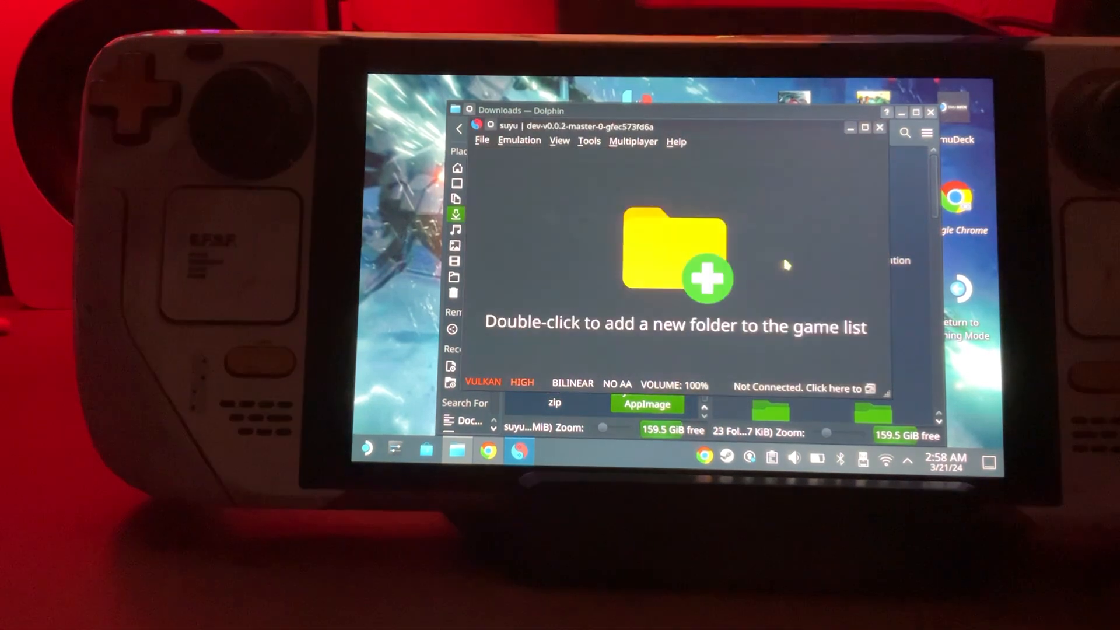
# Show suyu's data folder in the file manager via File > Open suyu Folder.
pyautogui.click(482, 141)
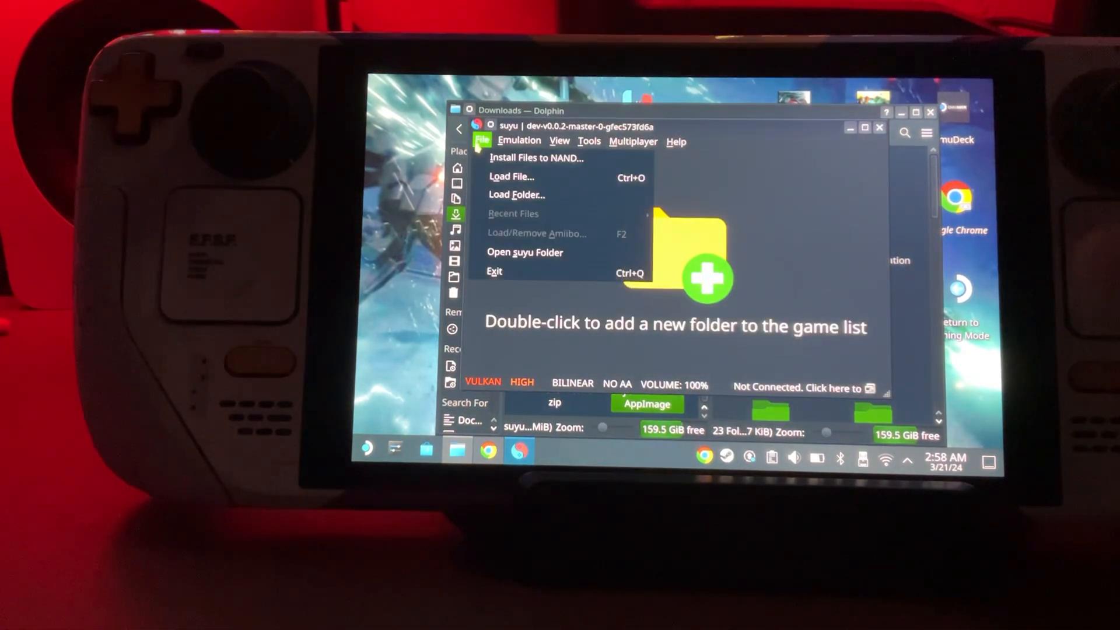
pyautogui.moveTo(524, 252)
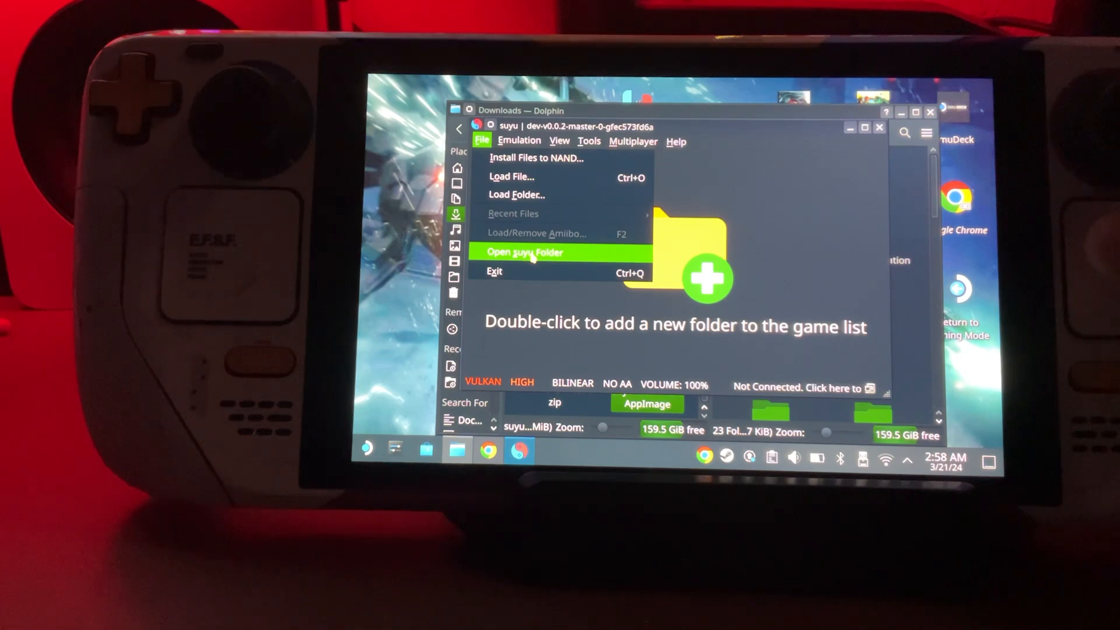
pyautogui.click(526, 252)
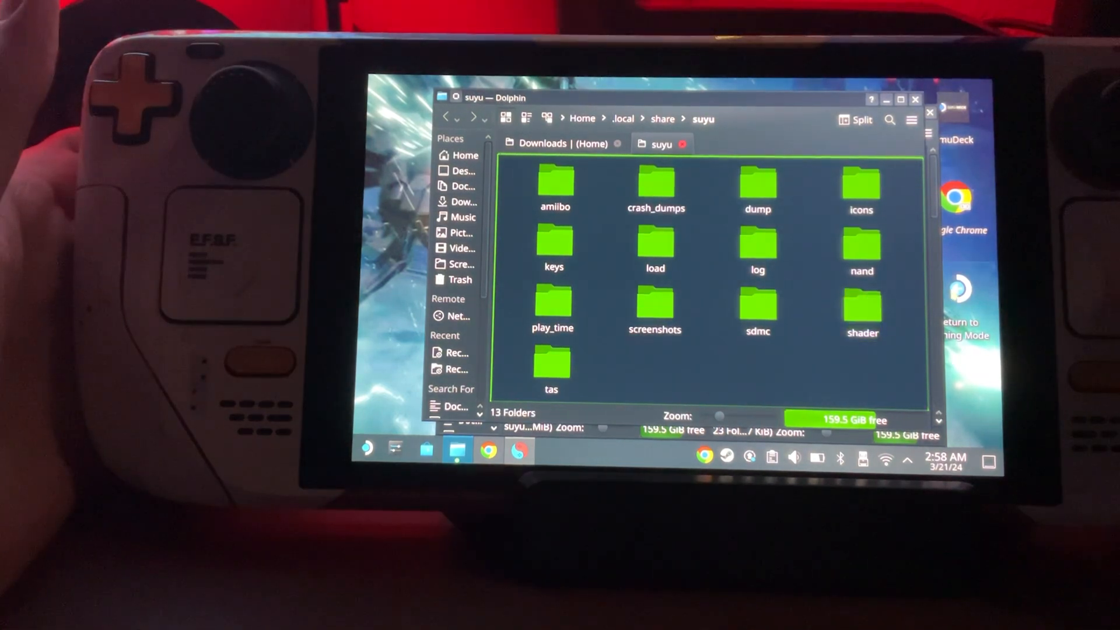
# Copy prod.keys and title.keys from the Prodkeys download into suyu's keys folder.
pyautogui.click(861, 119)
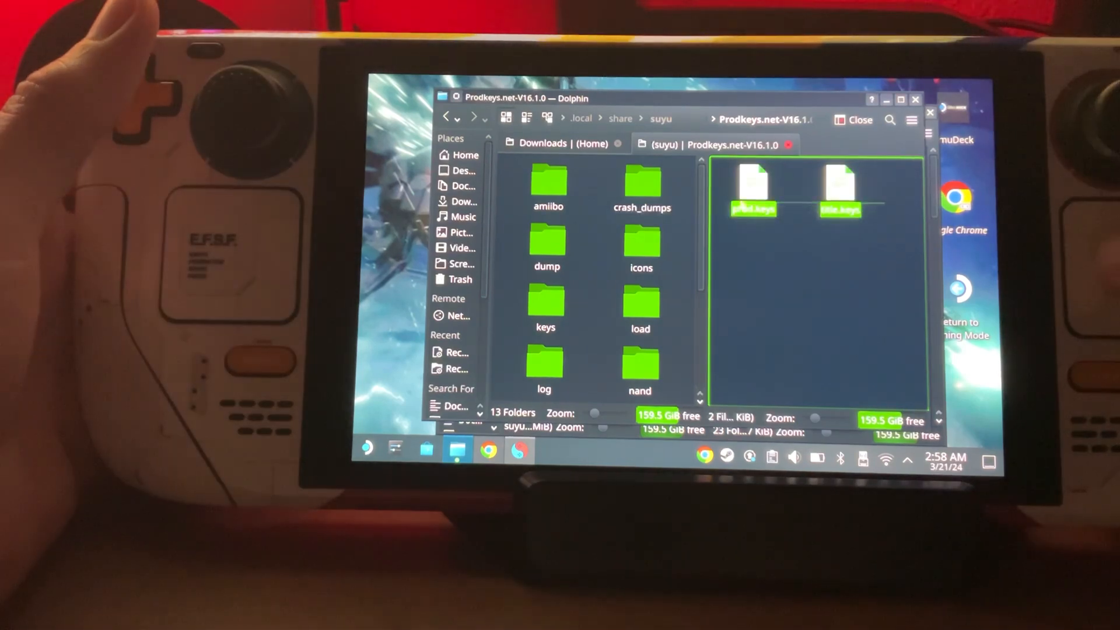
pyautogui.rightClick(752, 189)
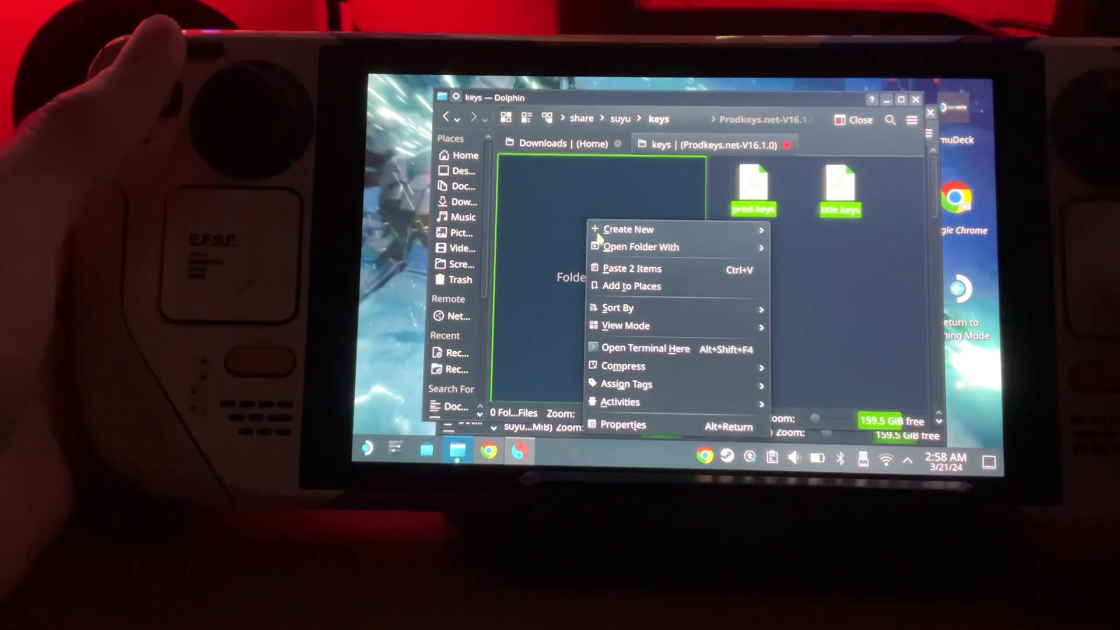
pyautogui.click(631, 268)
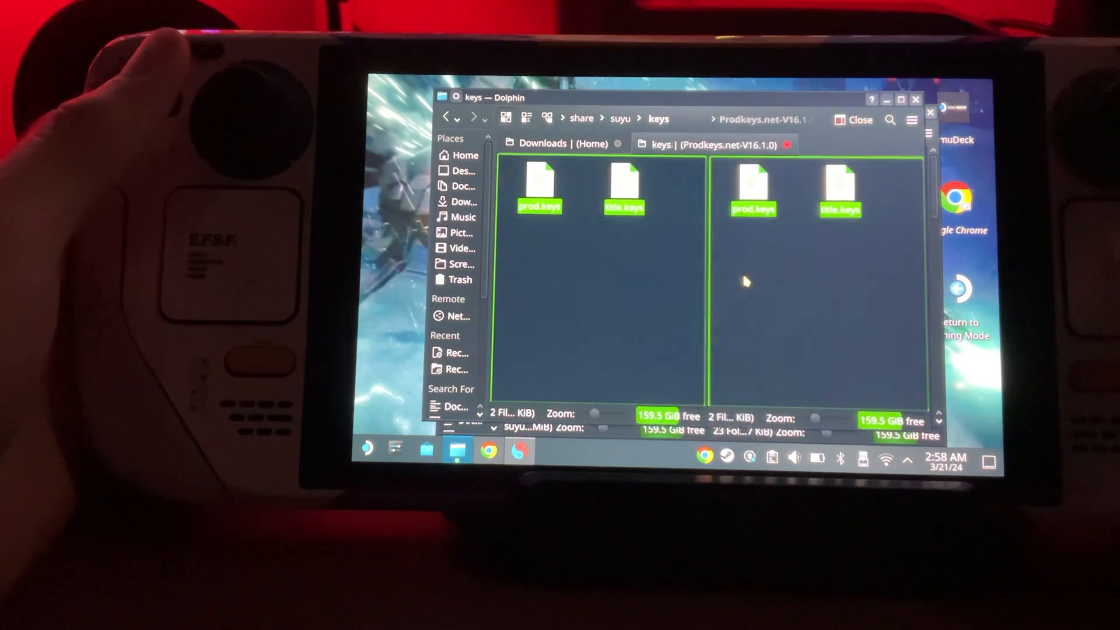
# Back in Downloads, copy the Firmware 17.0.1 zip.
pyautogui.click(445, 117)
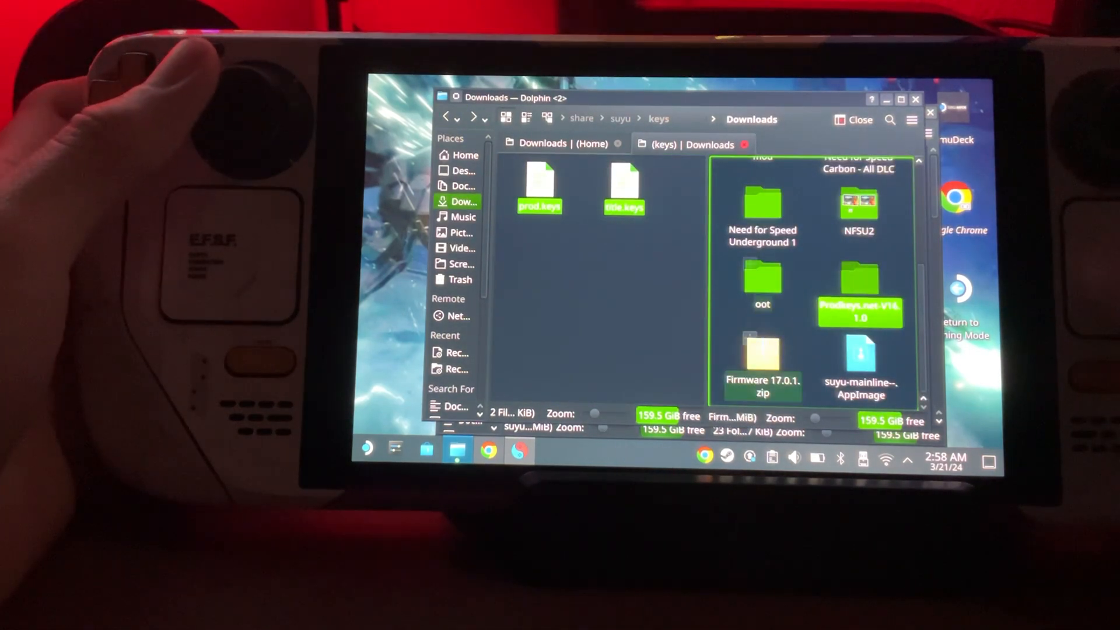
pyautogui.rightClick(761, 357)
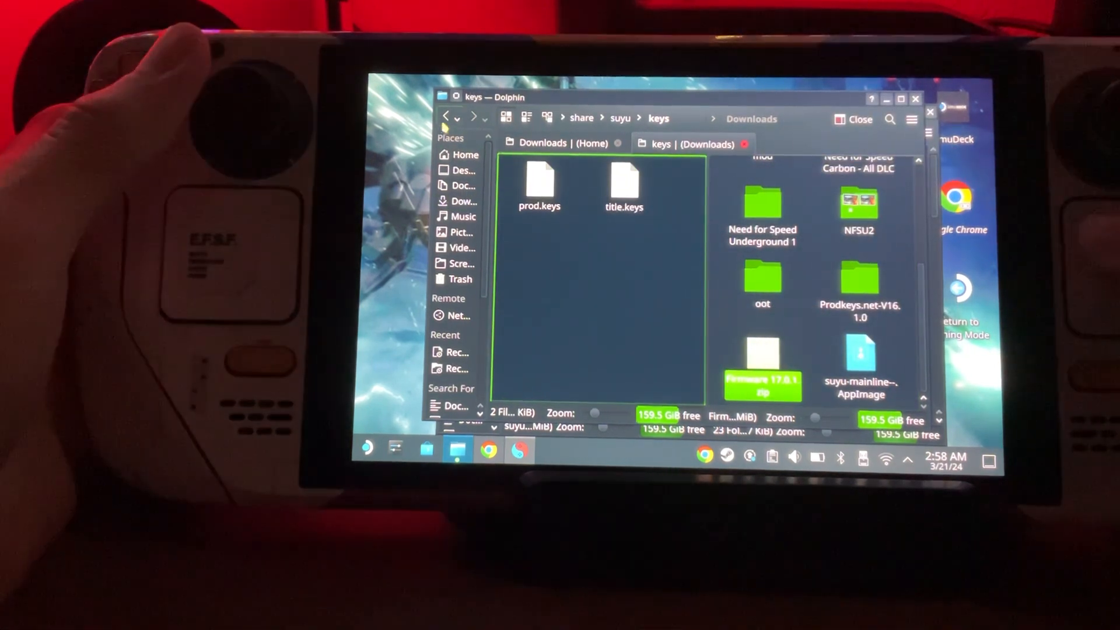
# Paste the firmware zip into suyu's nand/system/Contents/registered folder.
pyautogui.click(474, 117)
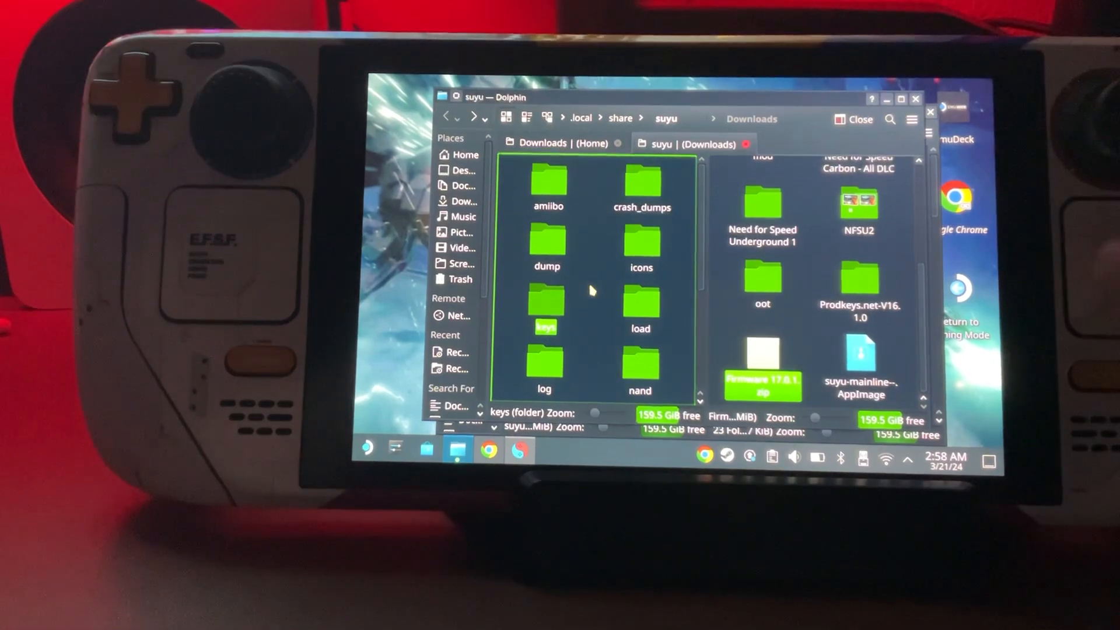
pyautogui.doubleClick(638, 364)
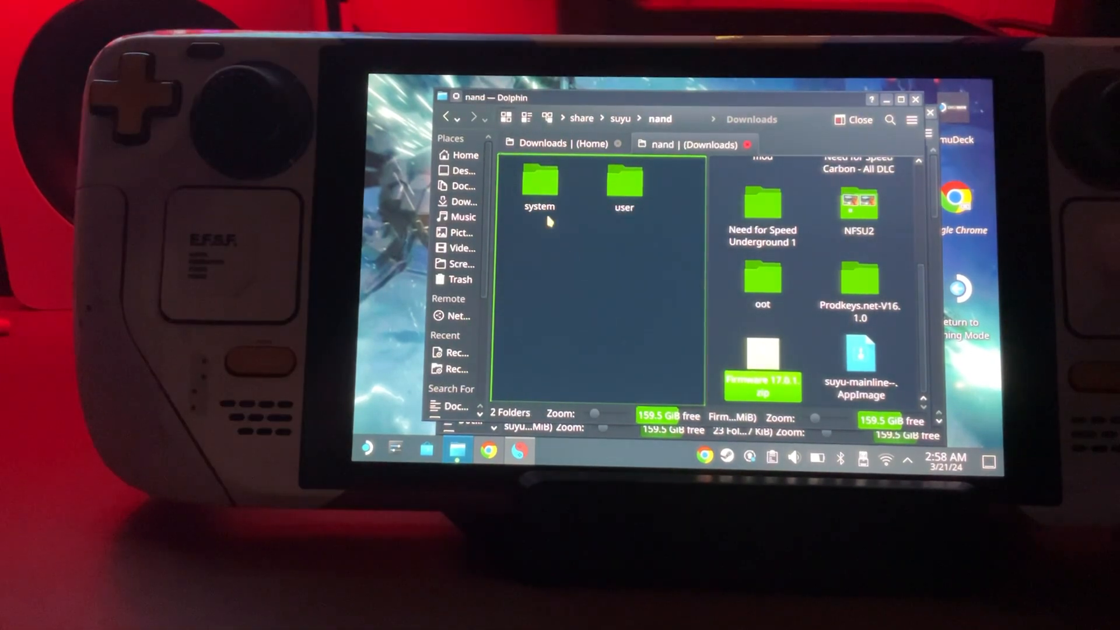
pyautogui.doubleClick(539, 185)
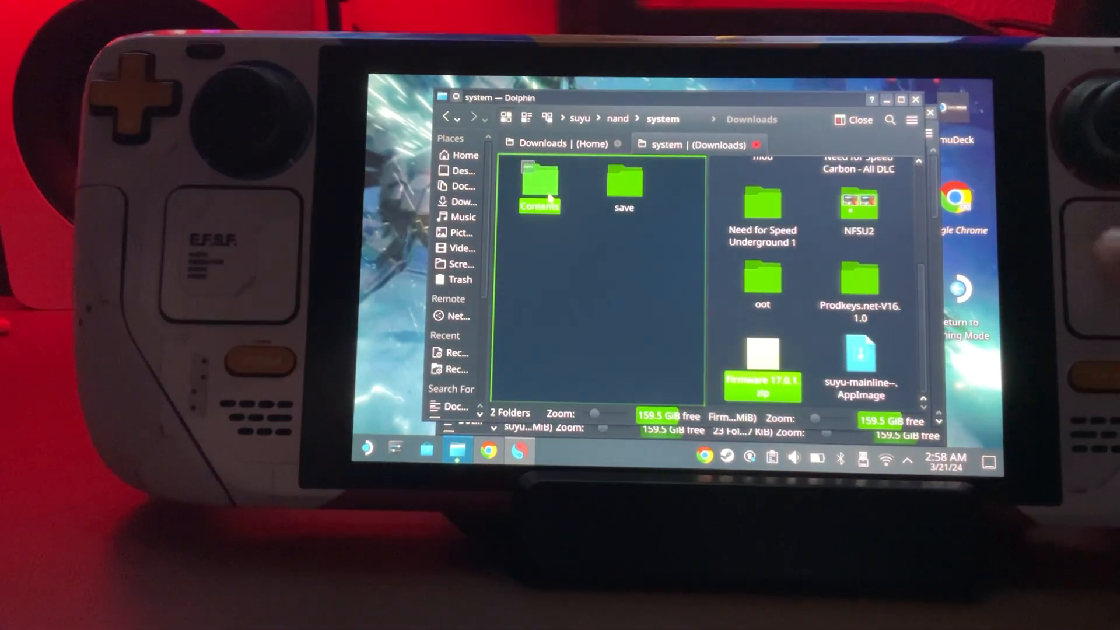
pyautogui.doubleClick(539, 184)
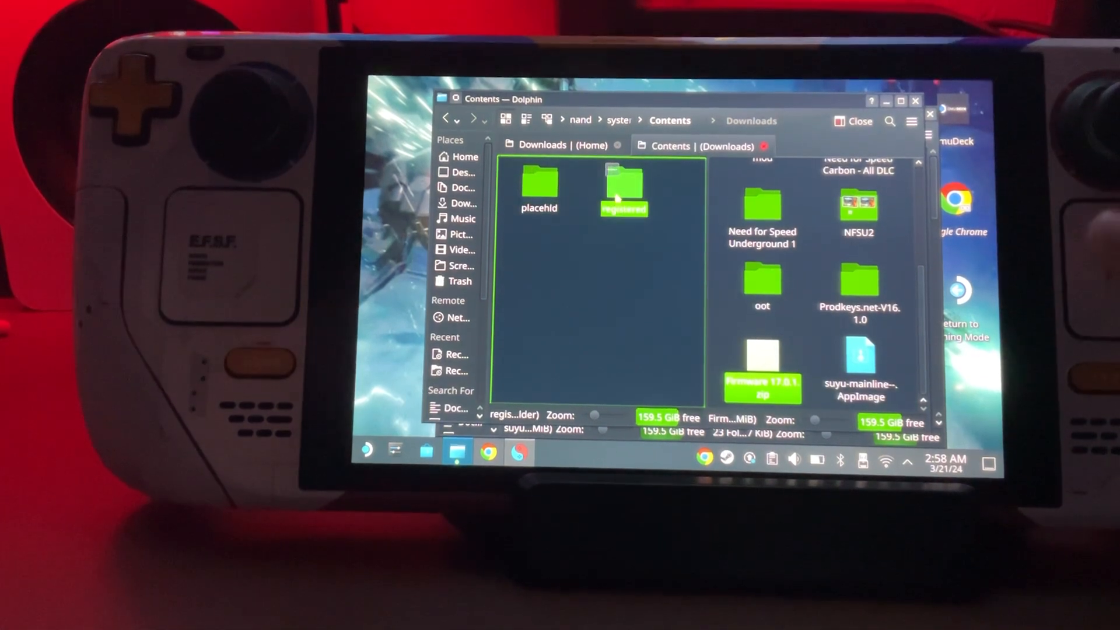
pyautogui.rightClick(578, 279)
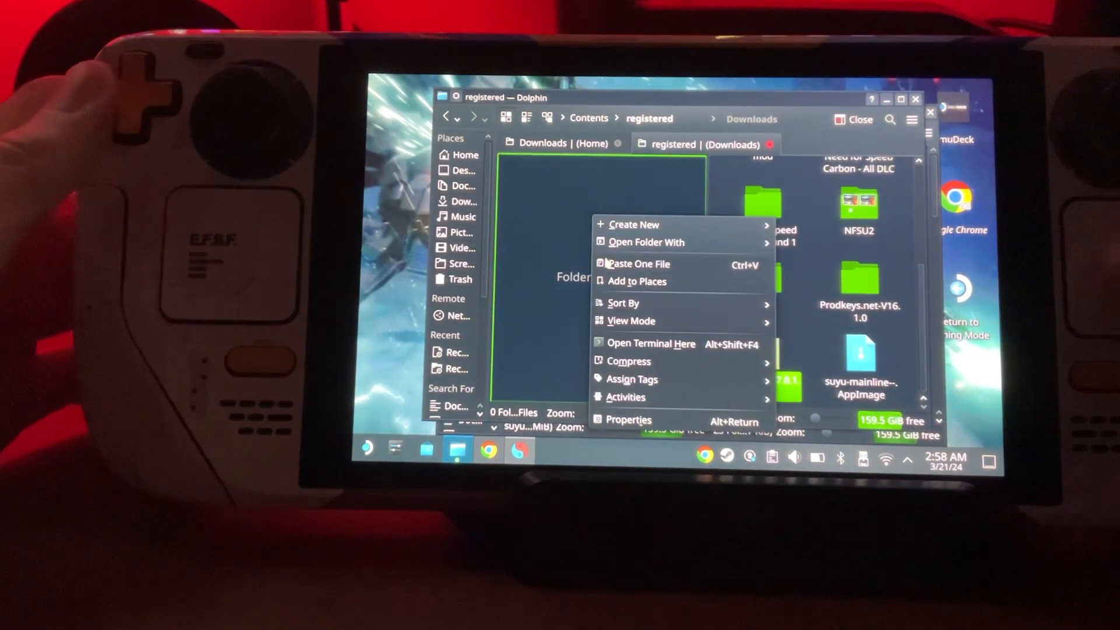
pyautogui.click(638, 264)
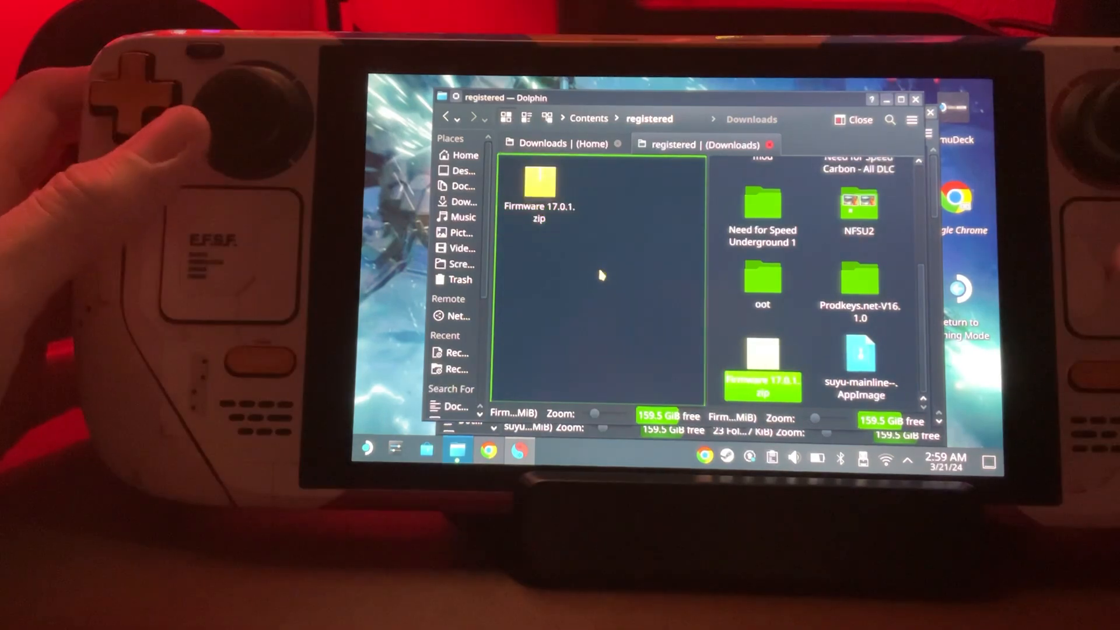
# Extract the Firmware 17.0.1 archive here, filling registered with .nca files.
pyautogui.rightClick(538, 182)
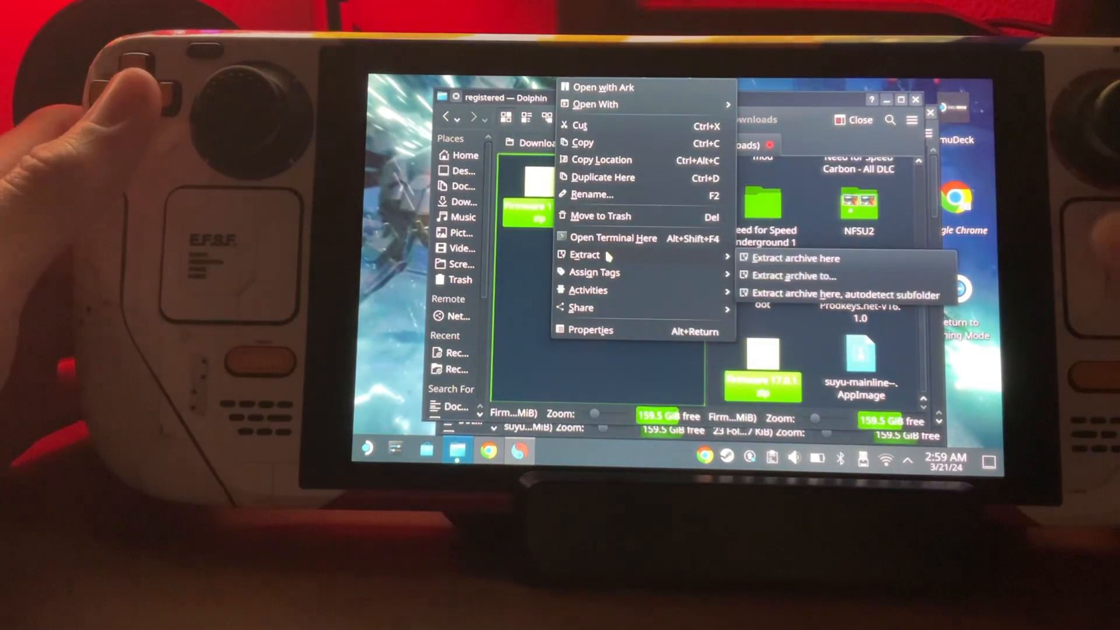
pyautogui.click(793, 258)
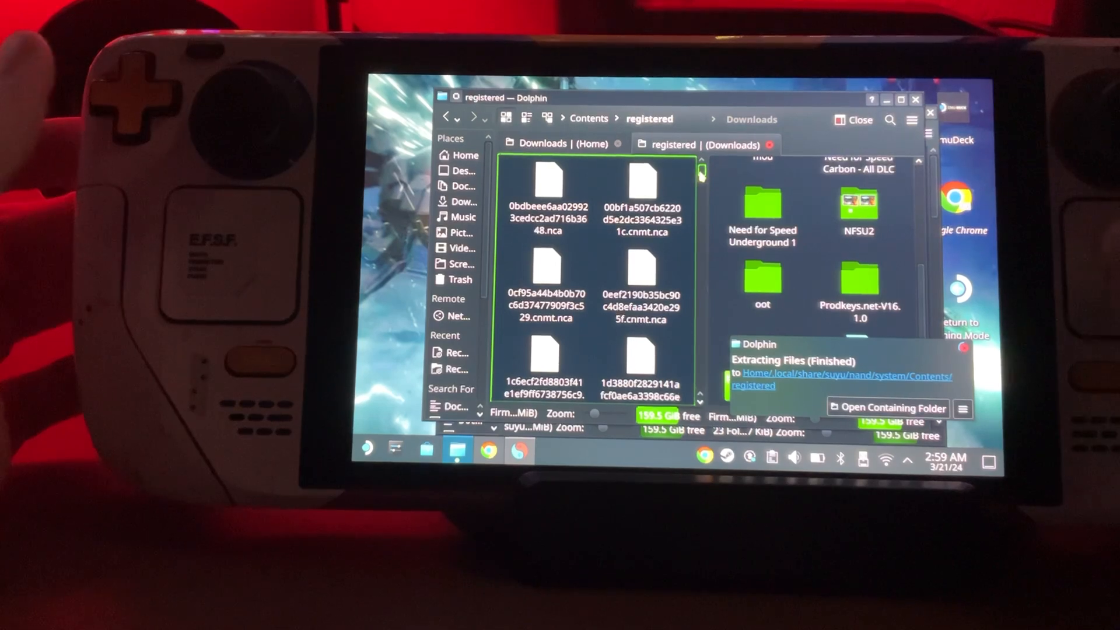
pyautogui.scroll(-3)
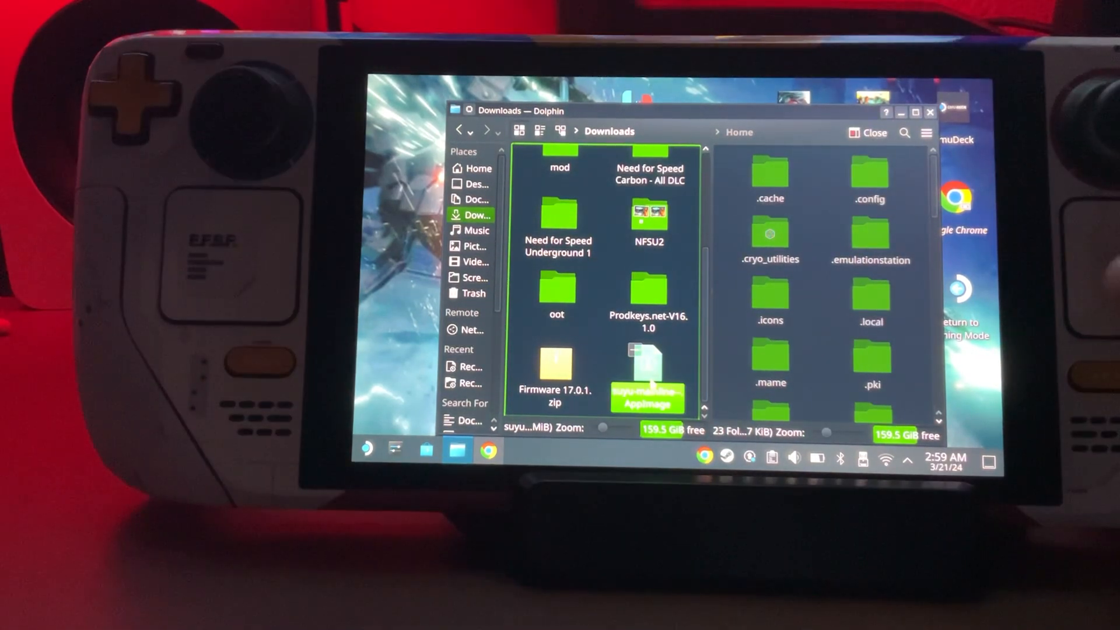
# Relaunch suyu and add Emulation/roms/switch as the game folder, listing 28 titles.
pyautogui.doubleClick(646, 371)
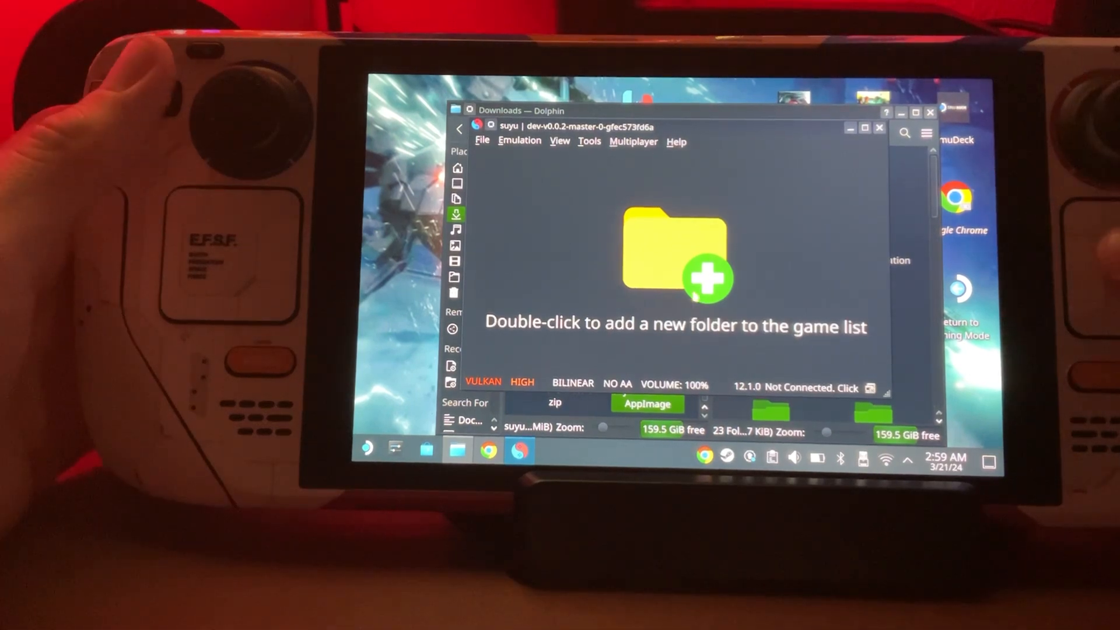
pyautogui.doubleClick(675, 257)
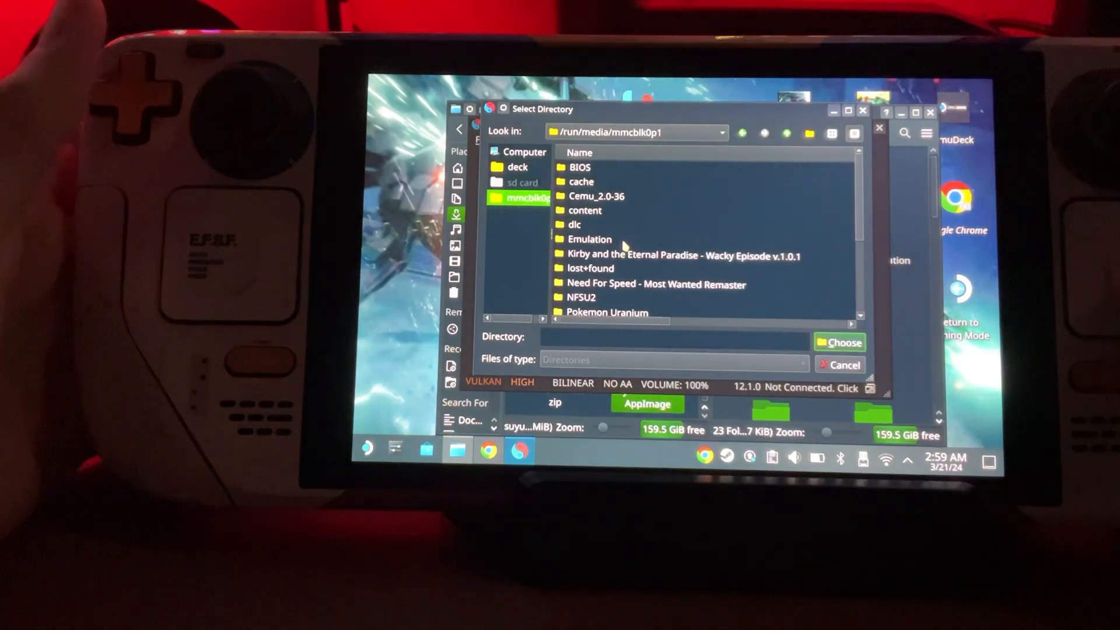
pyautogui.doubleClick(588, 239)
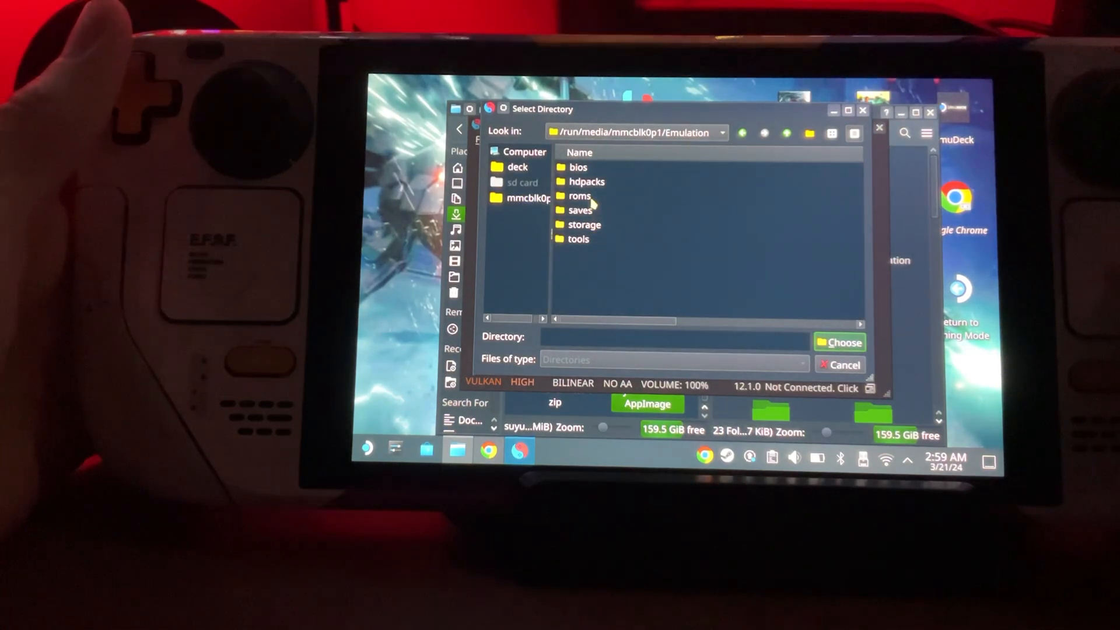
pyautogui.doubleClick(579, 196)
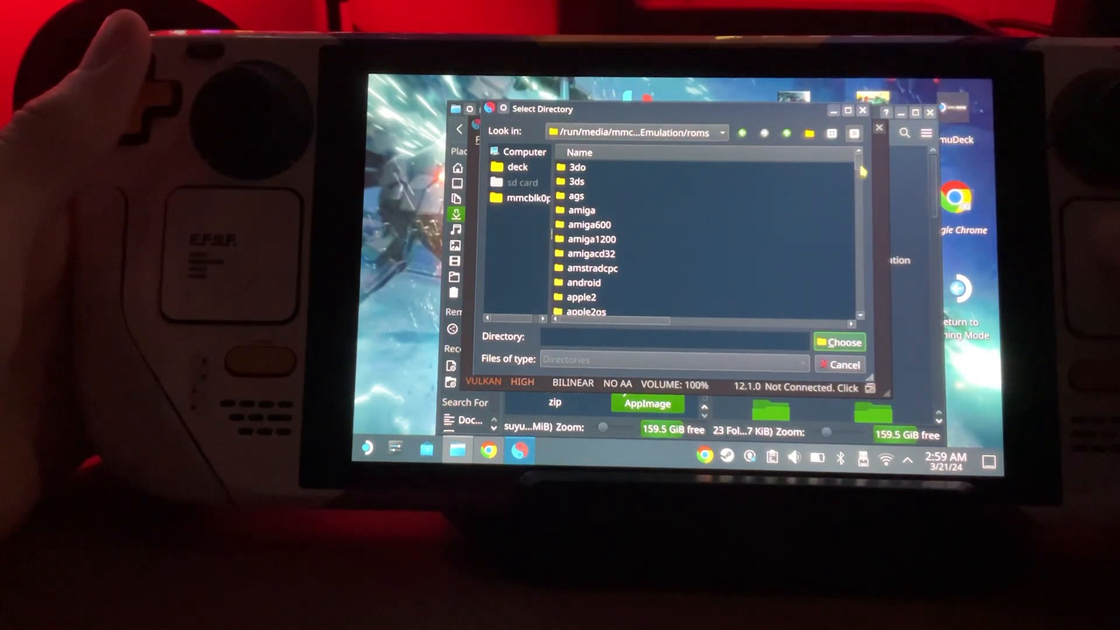
pyautogui.scroll(-3)
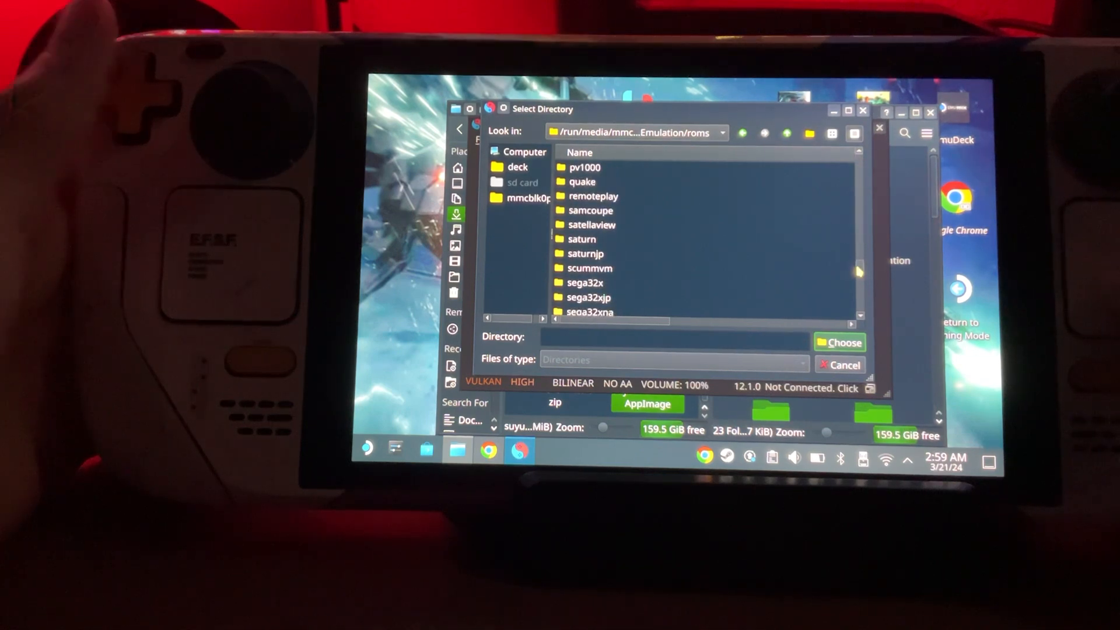
pyautogui.scroll(-3)
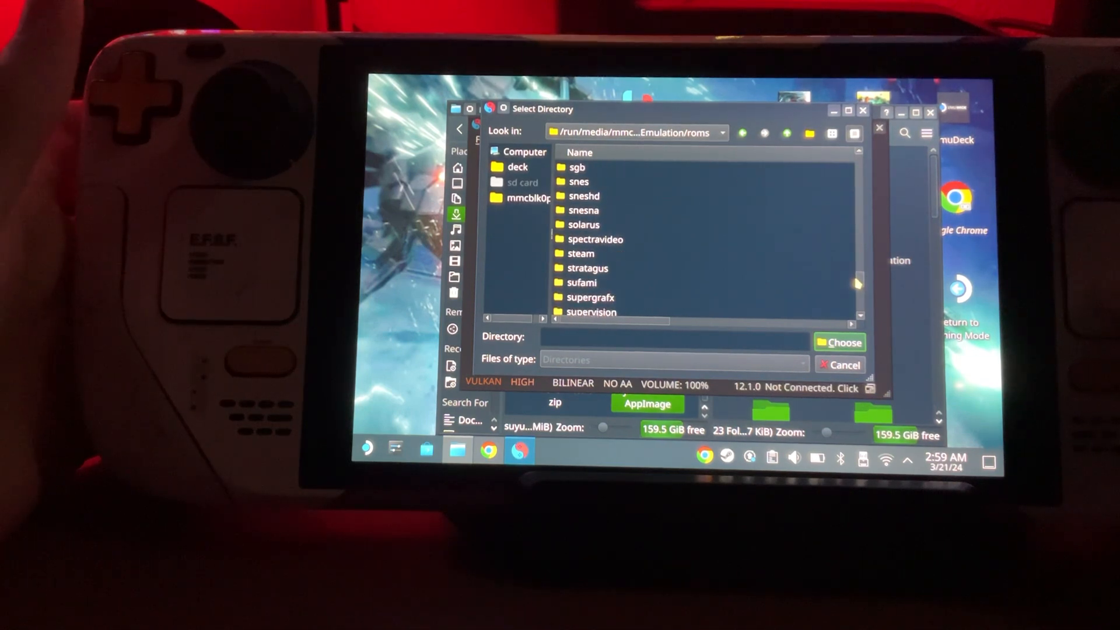
pyautogui.scroll(-3)
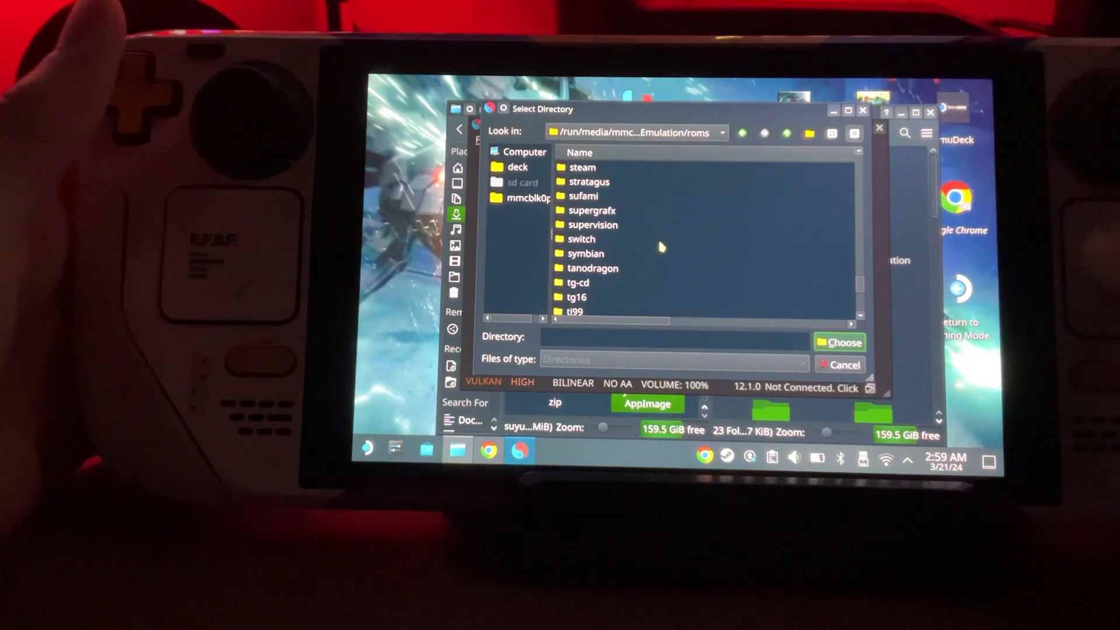
pyautogui.click(580, 238)
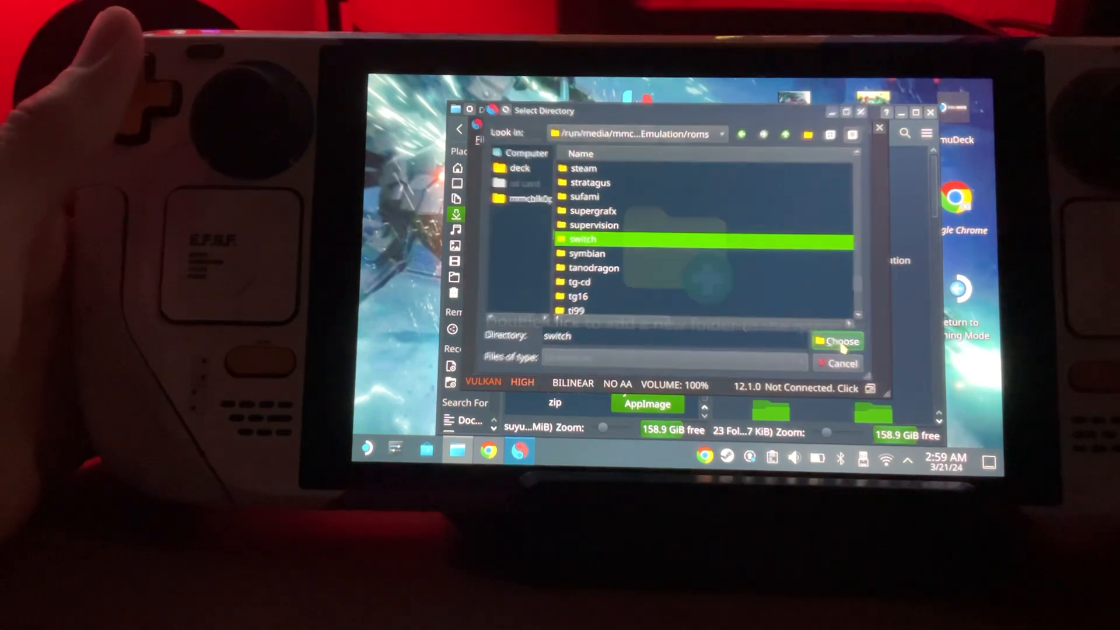
pyautogui.click(841, 341)
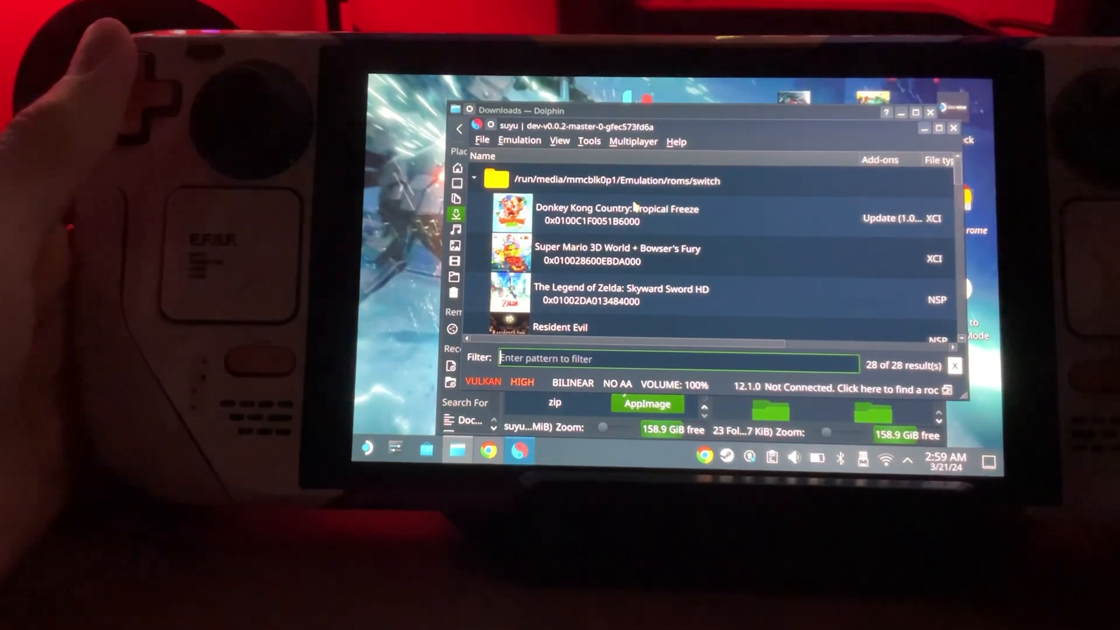
# Set Player 1's input device to Steam Virtual Gamepad 0 in Controls and save the settings.
pyautogui.click(519, 142)
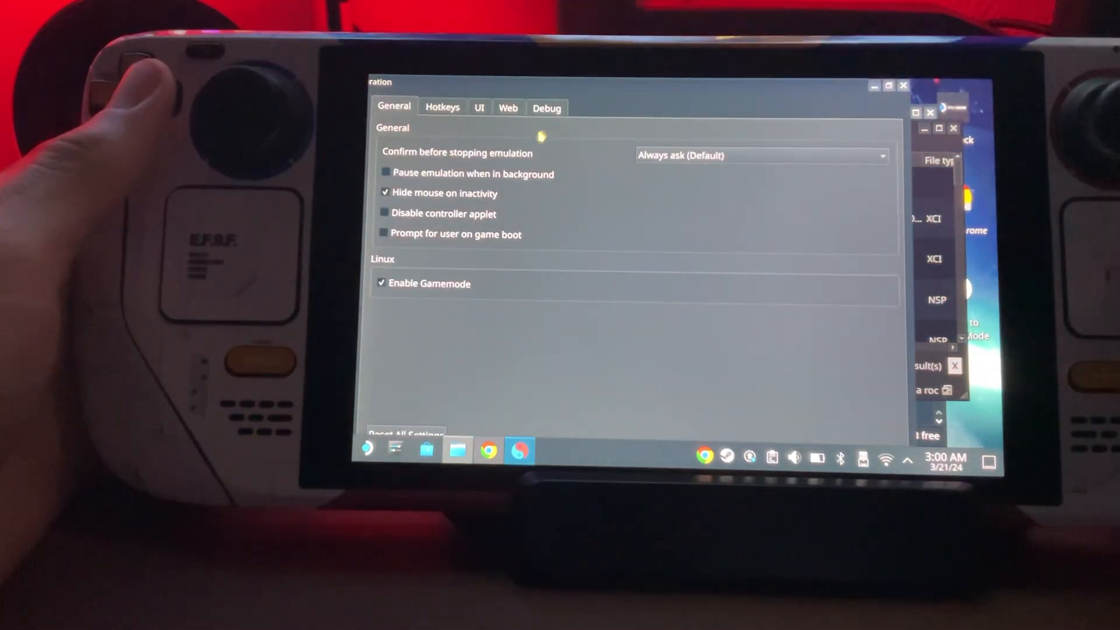
pyautogui.moveTo(472, 172)
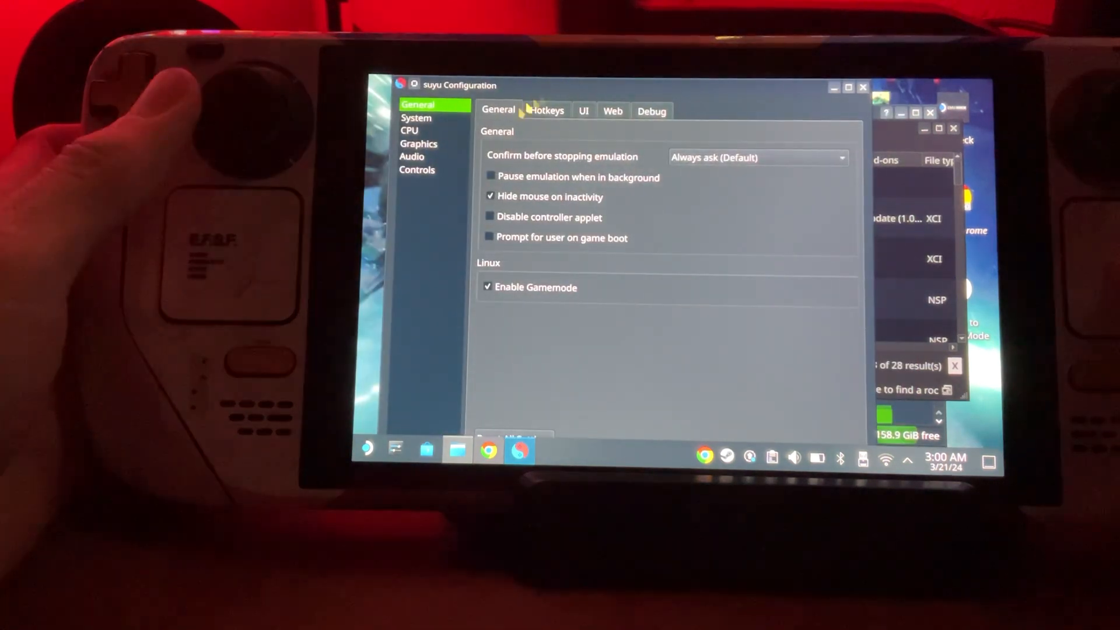
pyautogui.click(416, 169)
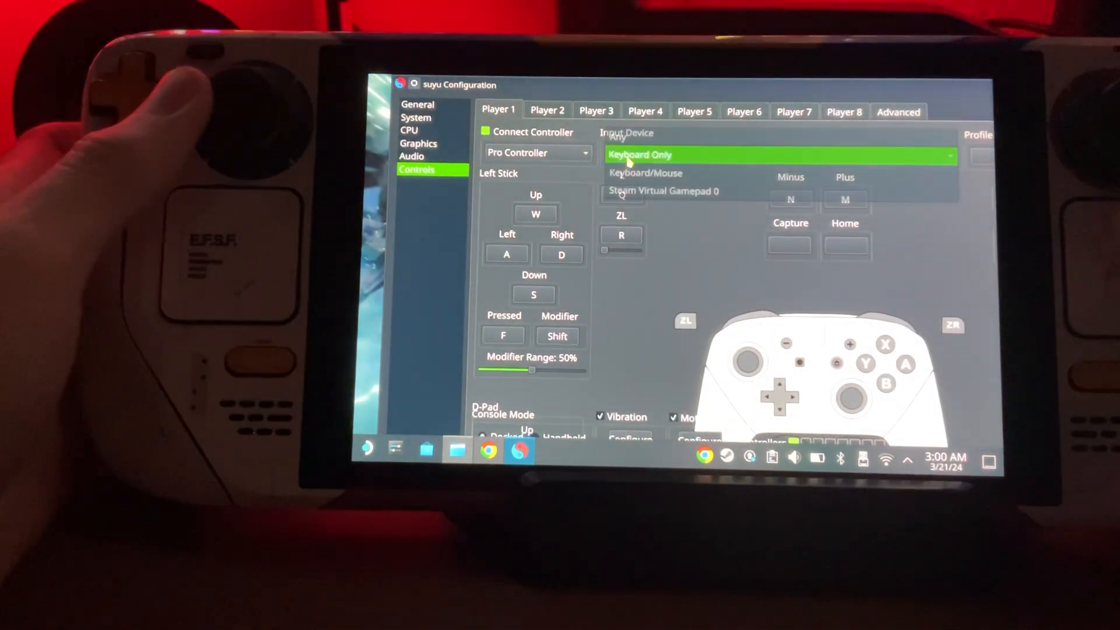
pyautogui.click(661, 191)
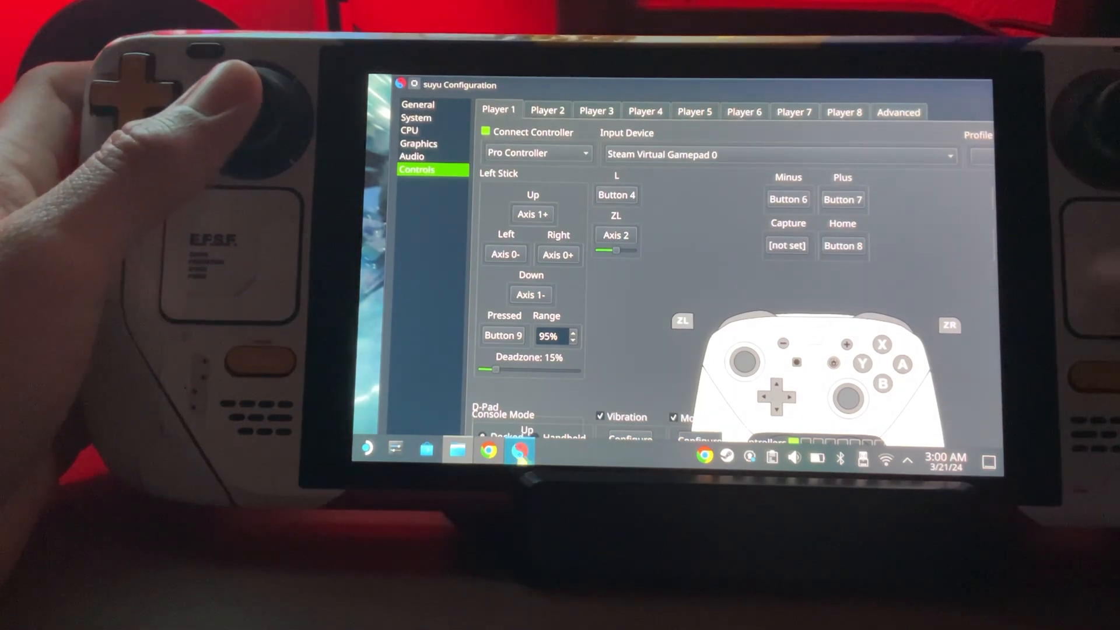
pyautogui.rightClick(519, 450)
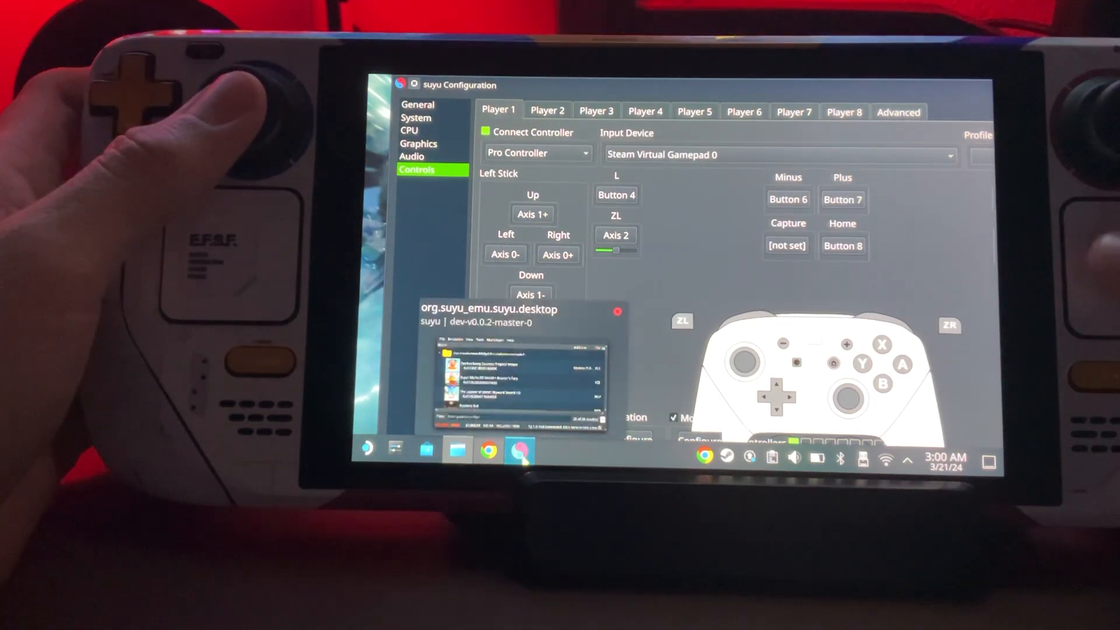
pyautogui.rightClick(520, 450)
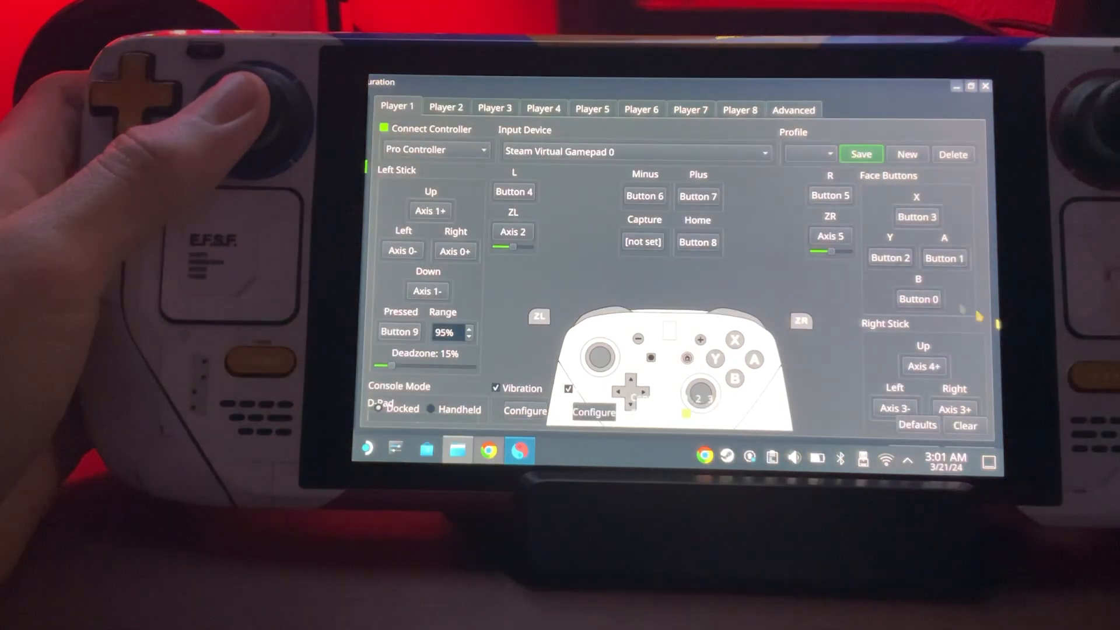
pyautogui.click(943, 457)
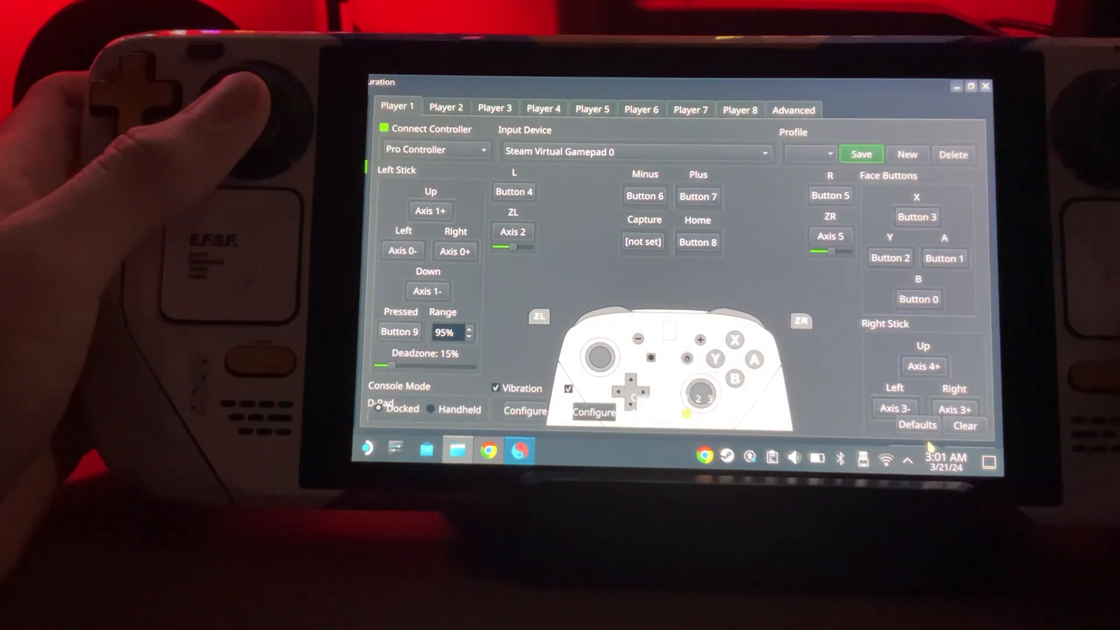
pyautogui.click(943, 462)
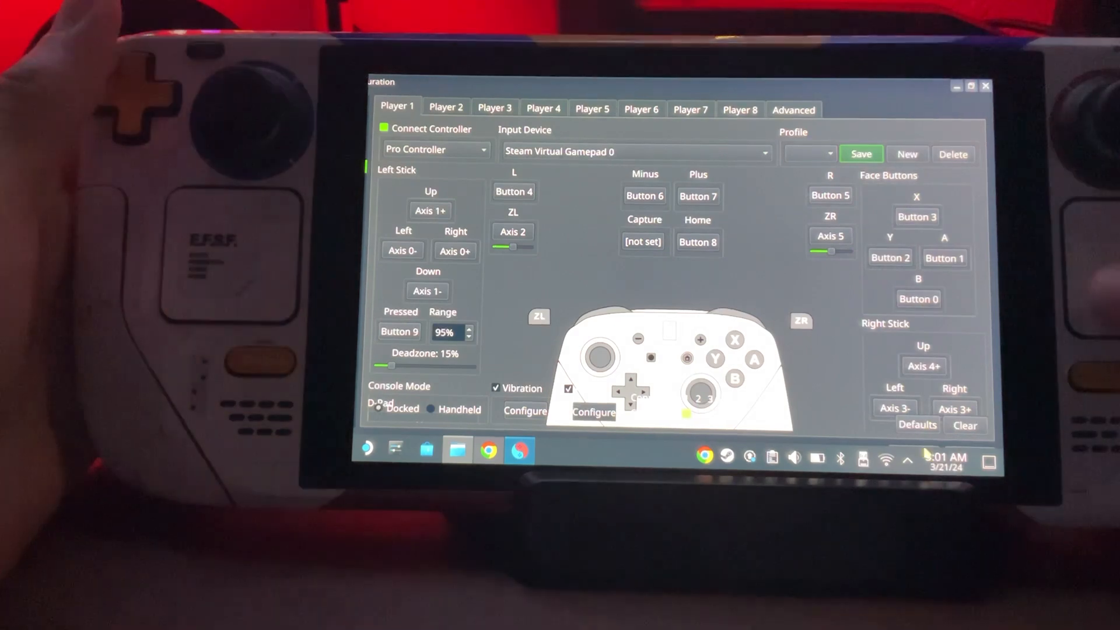
pyautogui.click(944, 462)
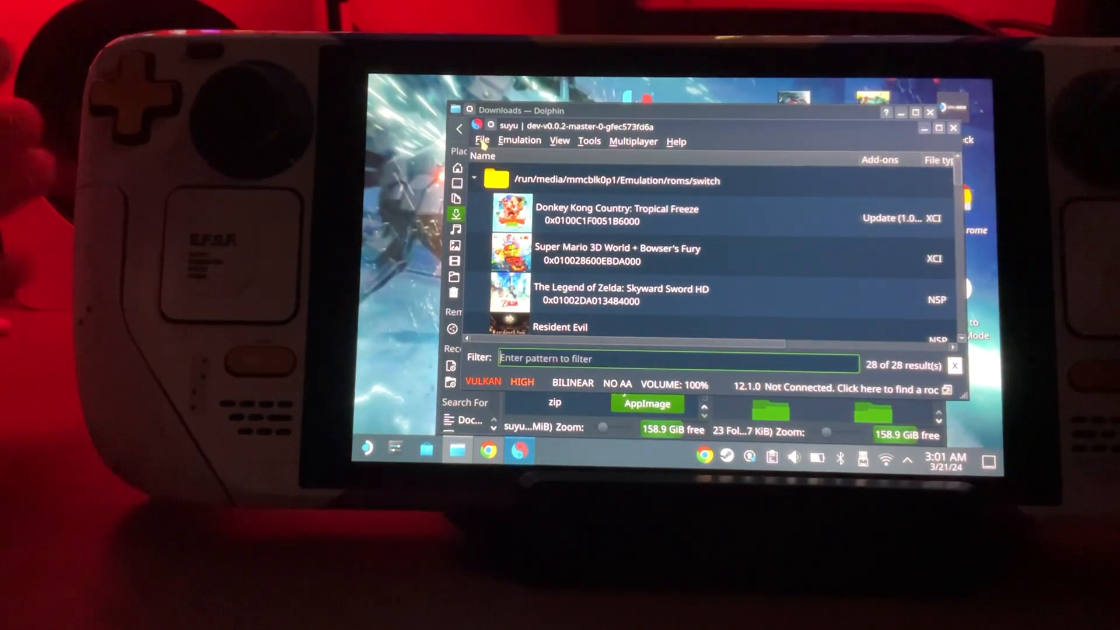
# Install a Batman Arkham City .nsp from the SD card's switch mod folder to NAND.
pyautogui.click(481, 141)
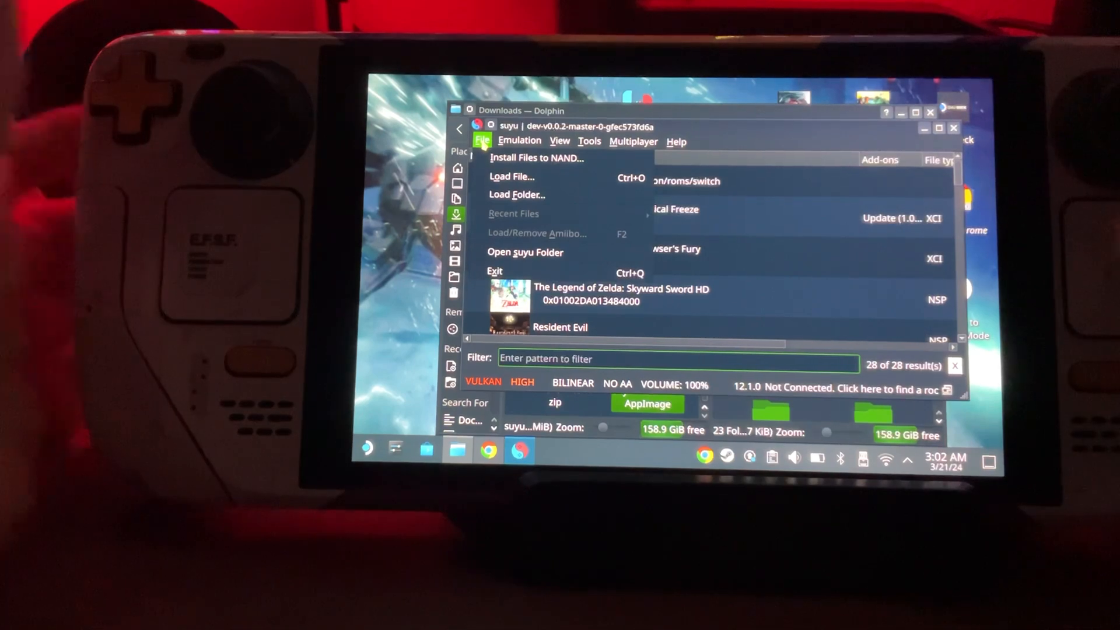
pyautogui.moveTo(535, 158)
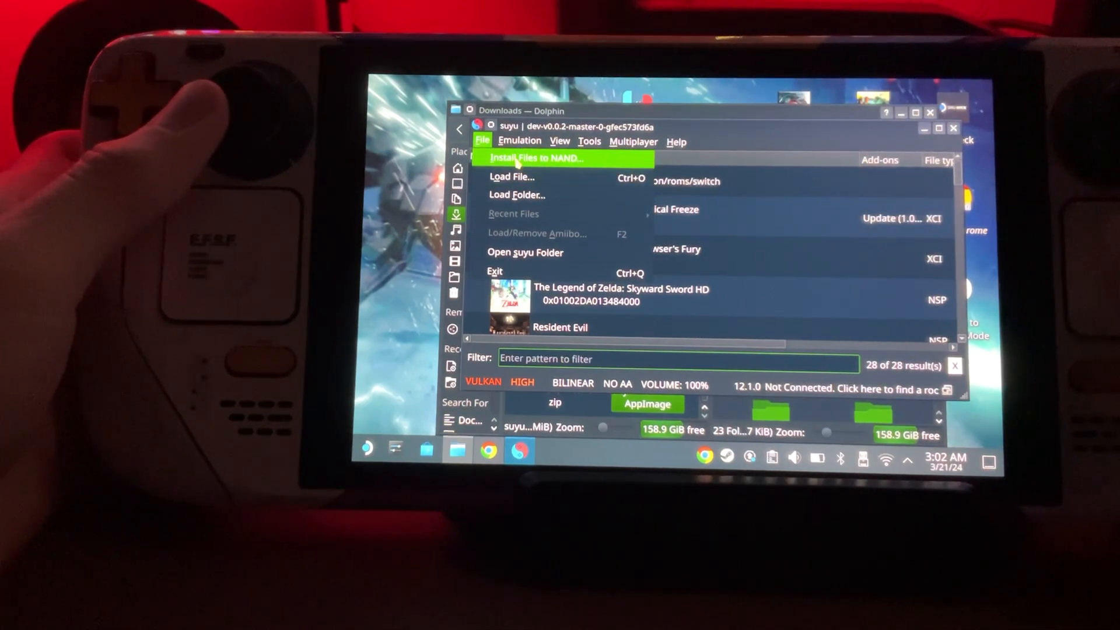
pyautogui.click(536, 158)
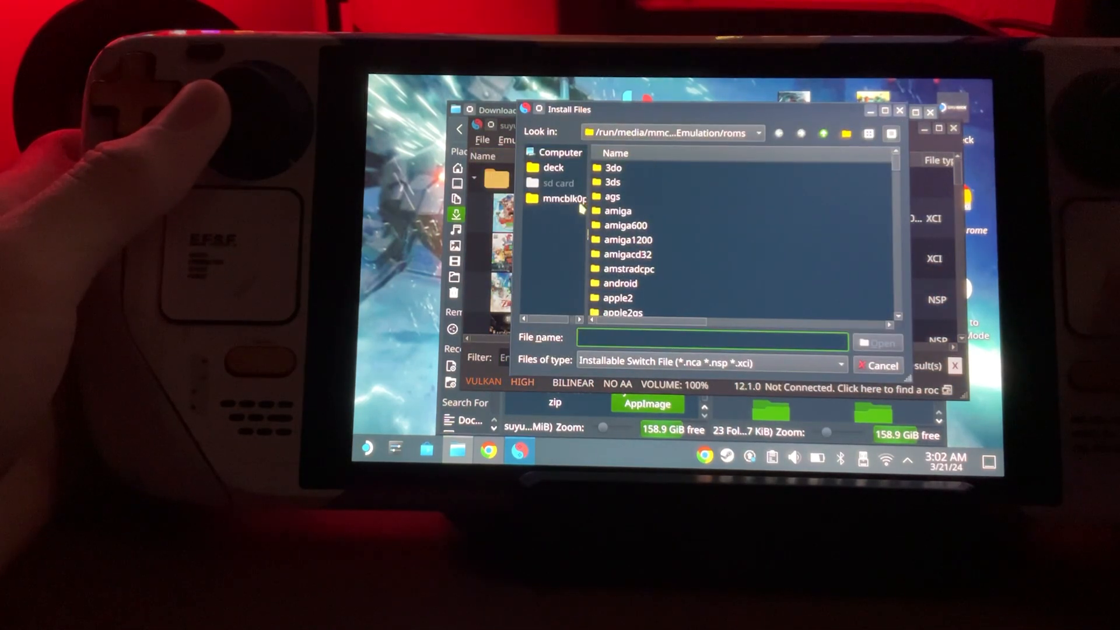
pyautogui.doubleClick(564, 198)
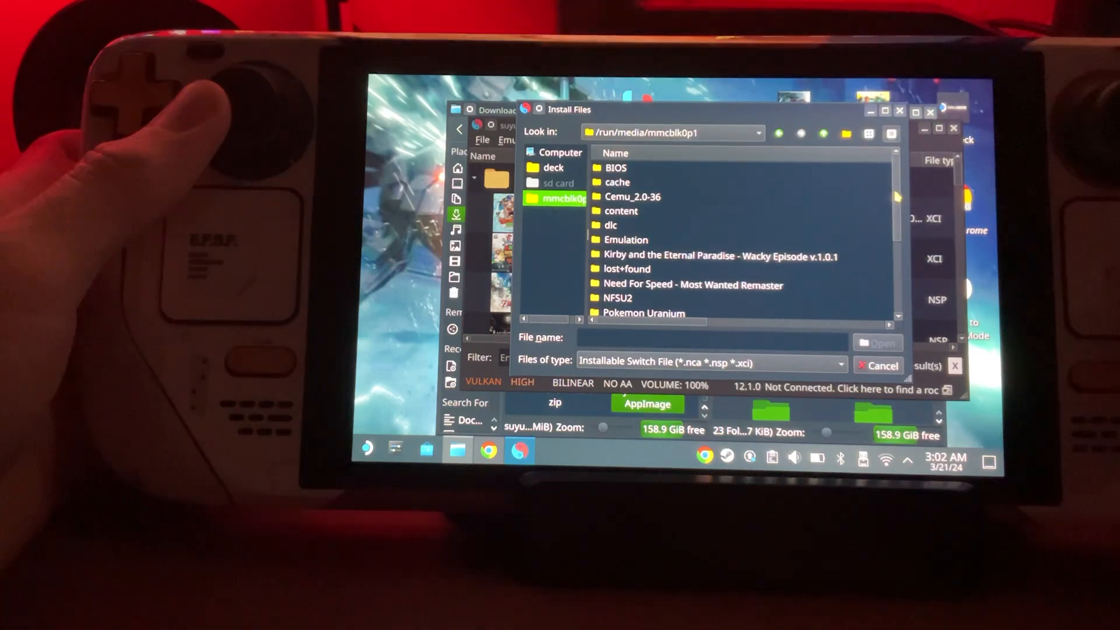
pyautogui.scroll(-3)
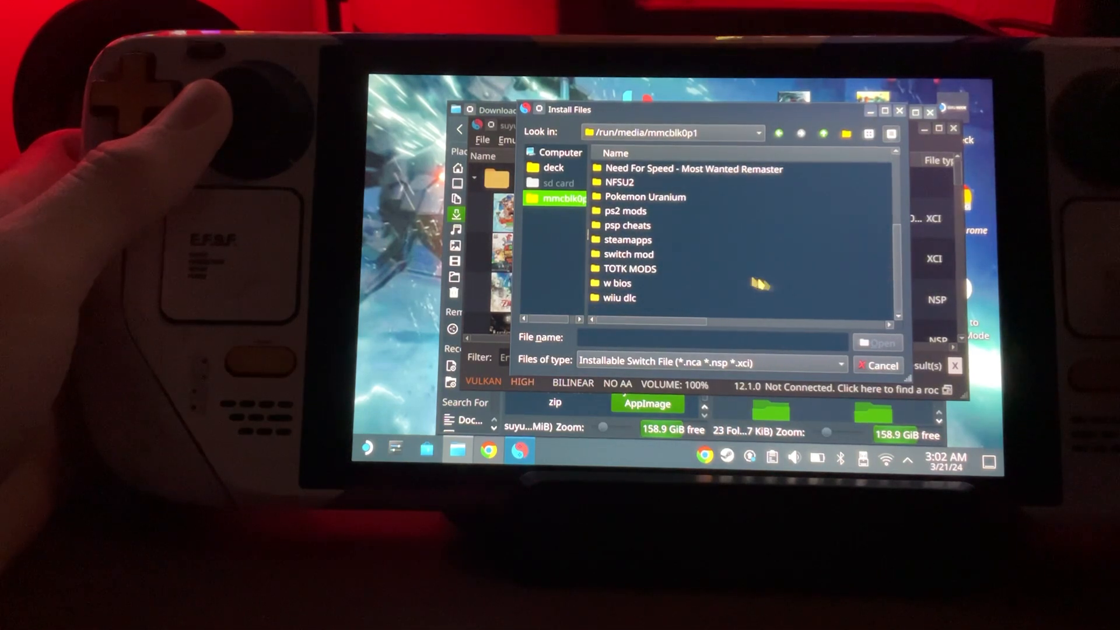
pyautogui.doubleClick(627, 253)
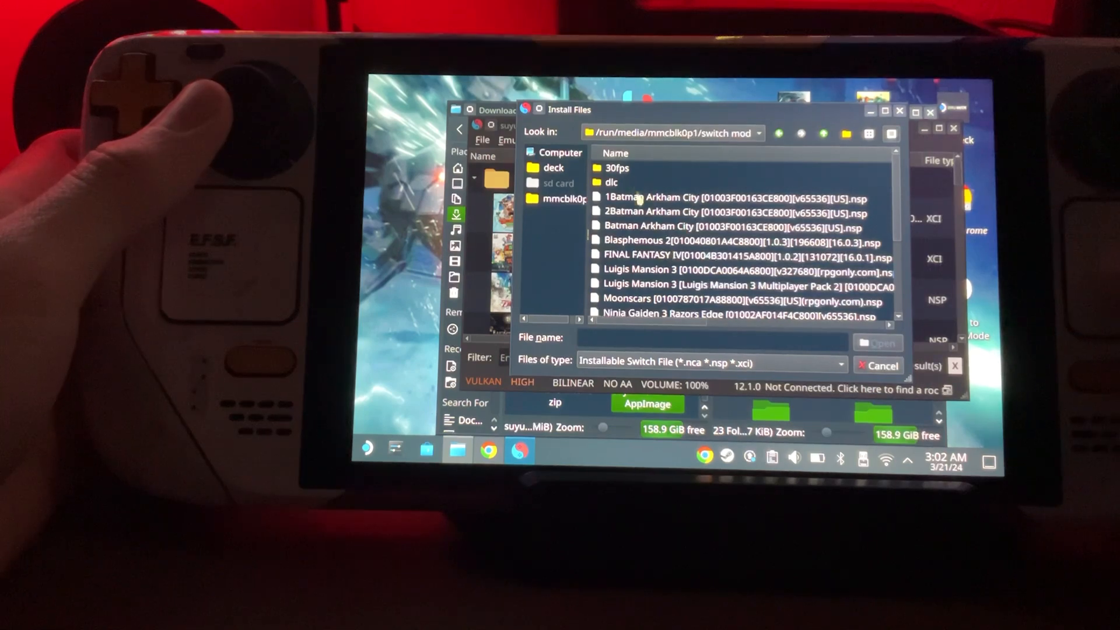
pyautogui.click(728, 197)
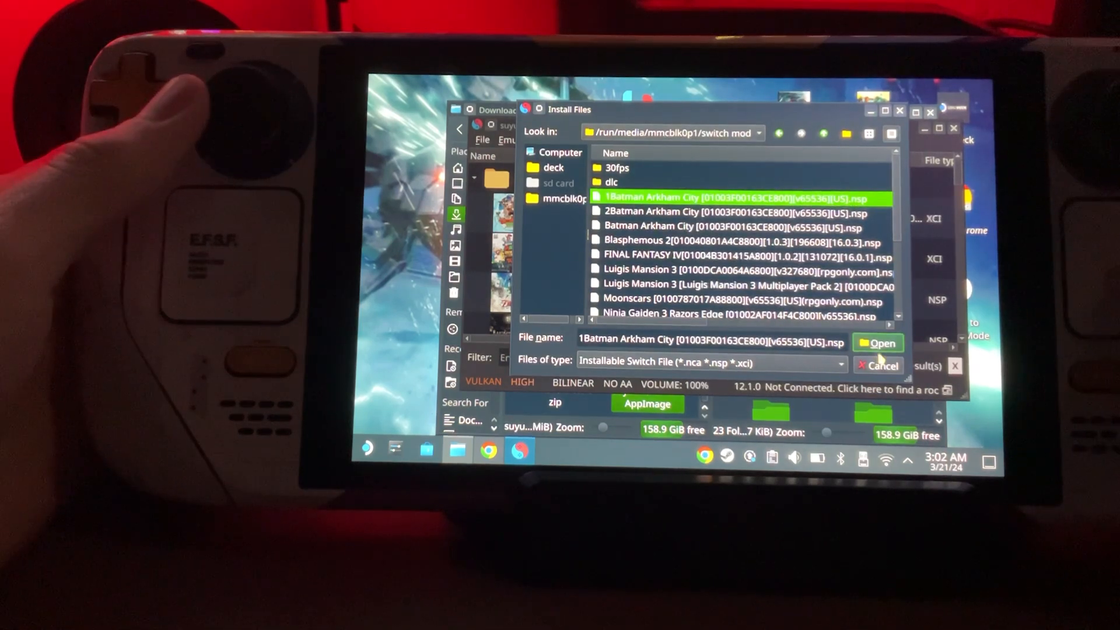
pyautogui.click(877, 343)
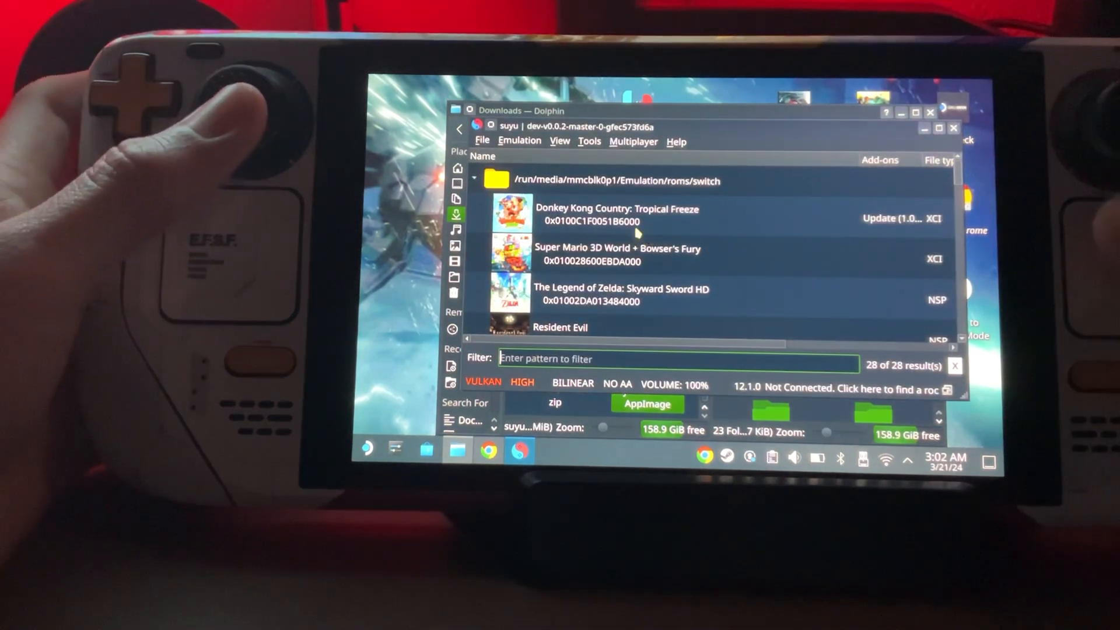
pyautogui.rightClick(614, 214)
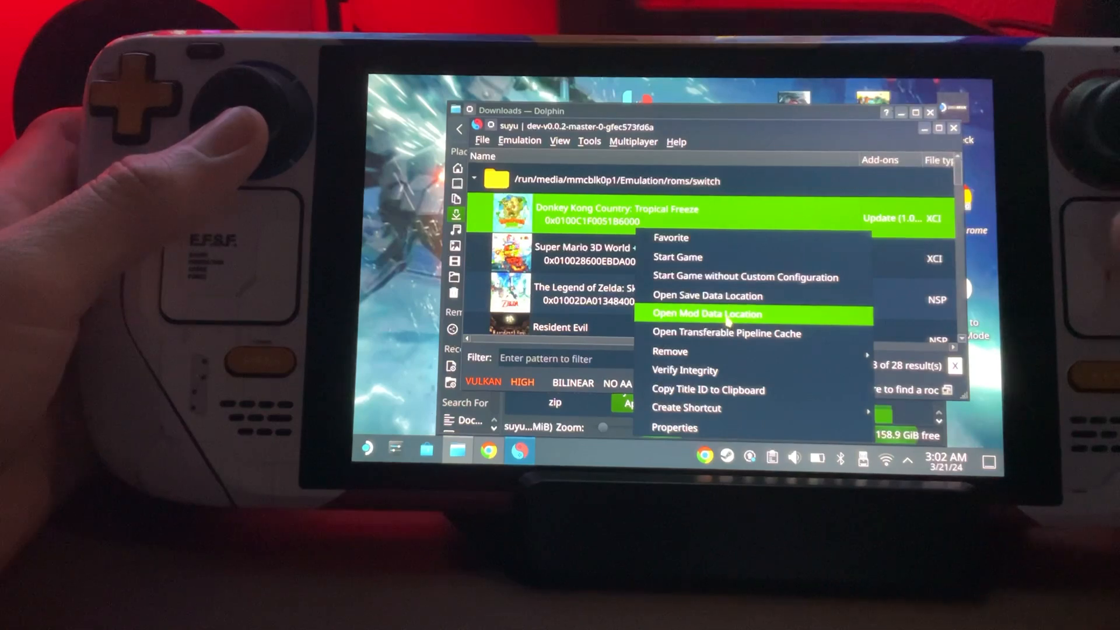
pyautogui.click(706, 314)
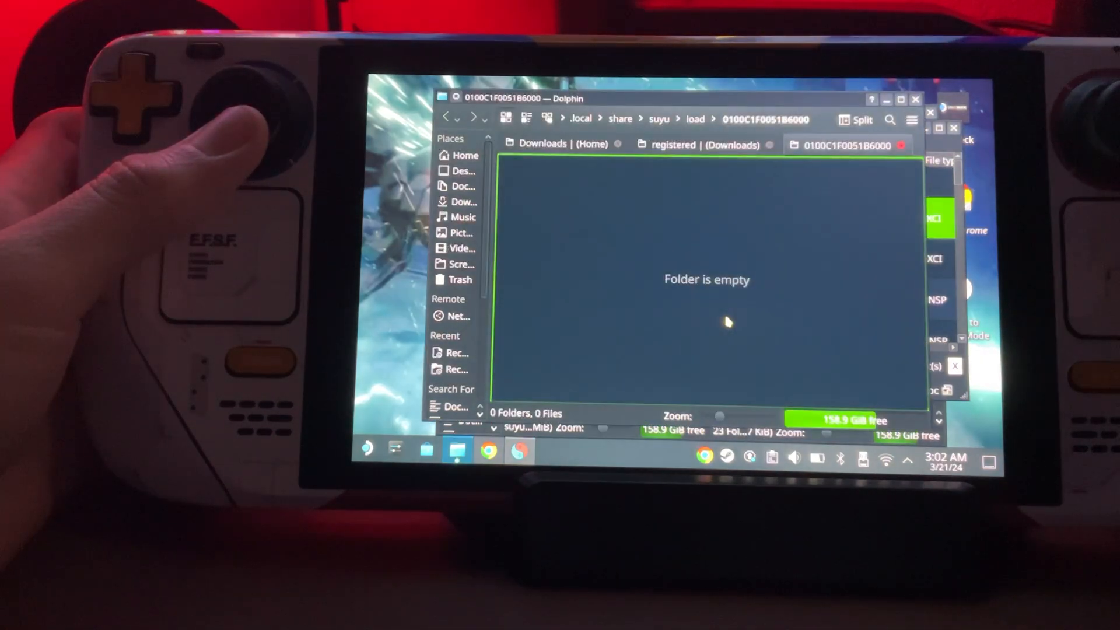
pyautogui.moveTo(618, 239)
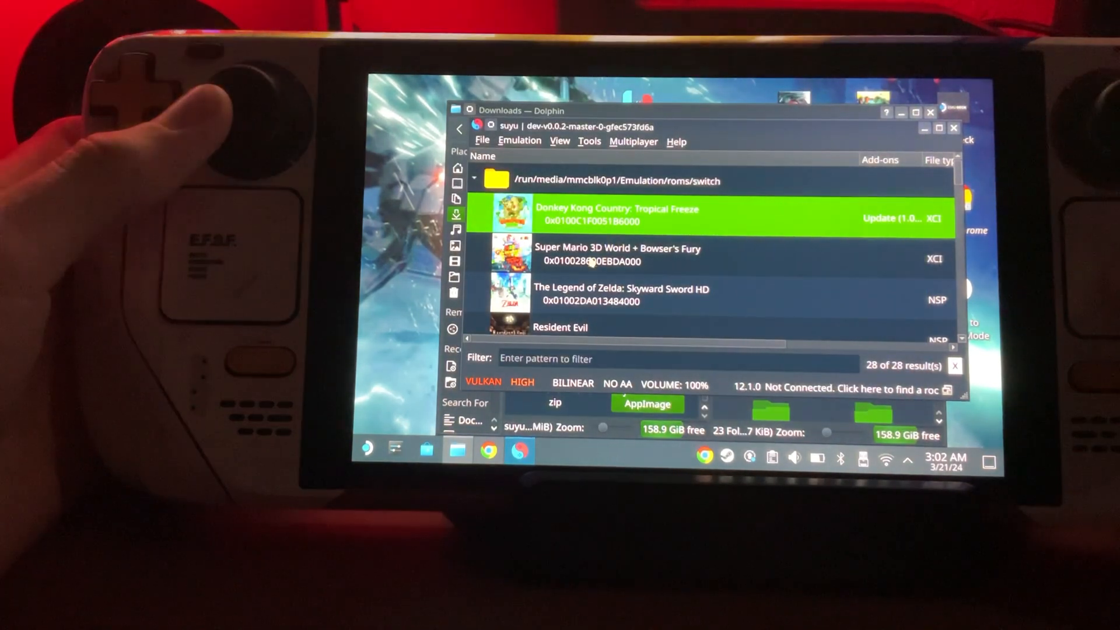
# Launch Super Mario 3D World + Bowser's Fury and reach the controller settings.
pyautogui.doubleClick(618, 253)
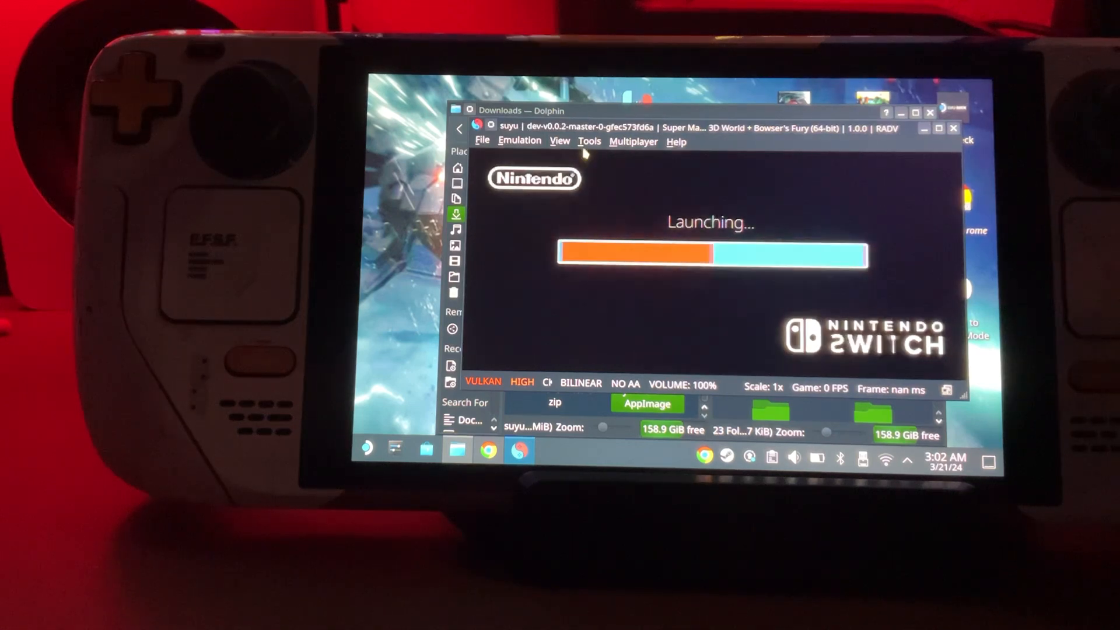
pyautogui.click(519, 141)
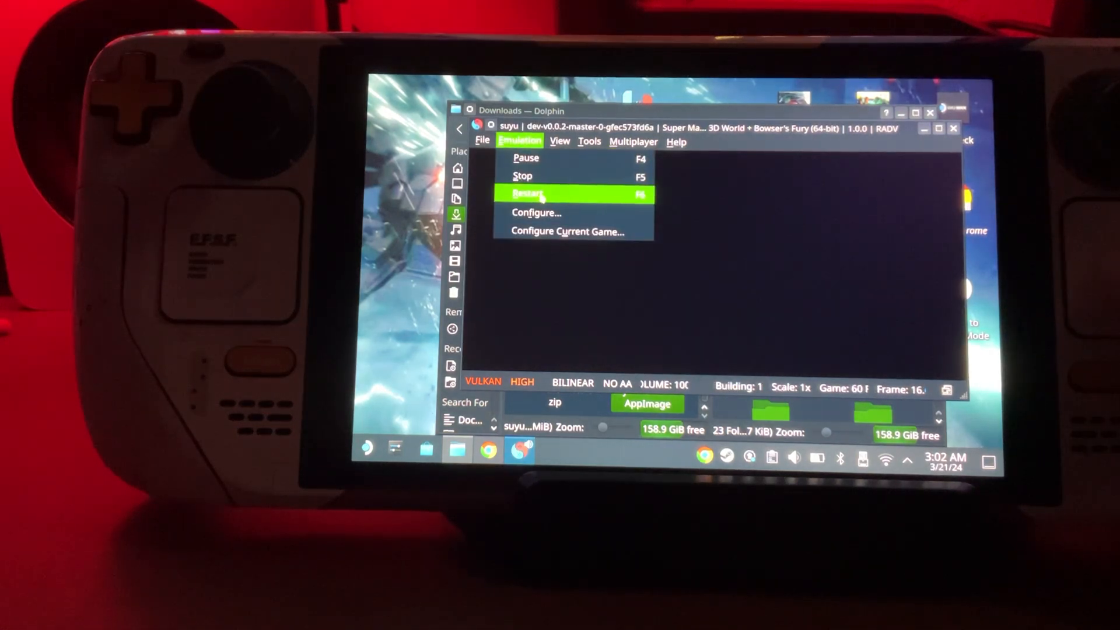
pyautogui.click(537, 213)
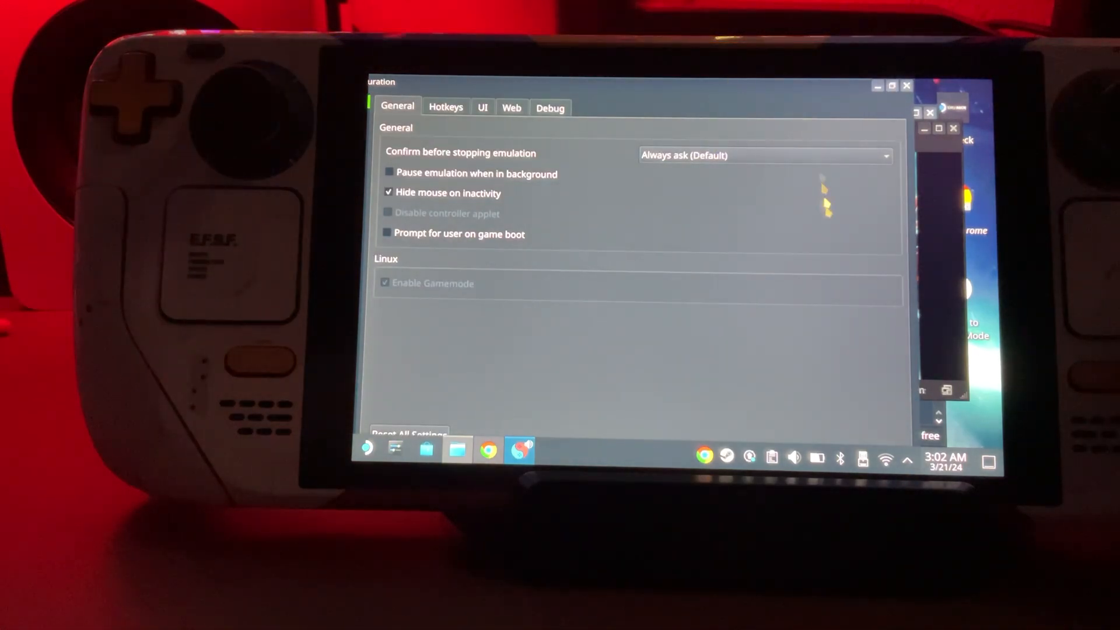
pyautogui.moveTo(804, 280)
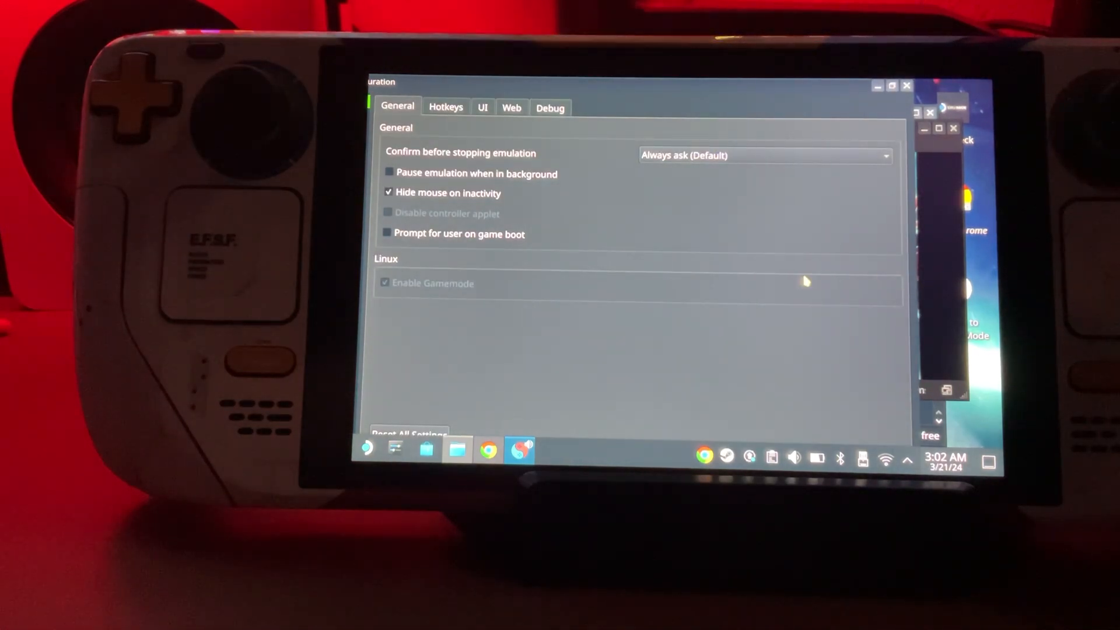
pyautogui.moveTo(489, 91)
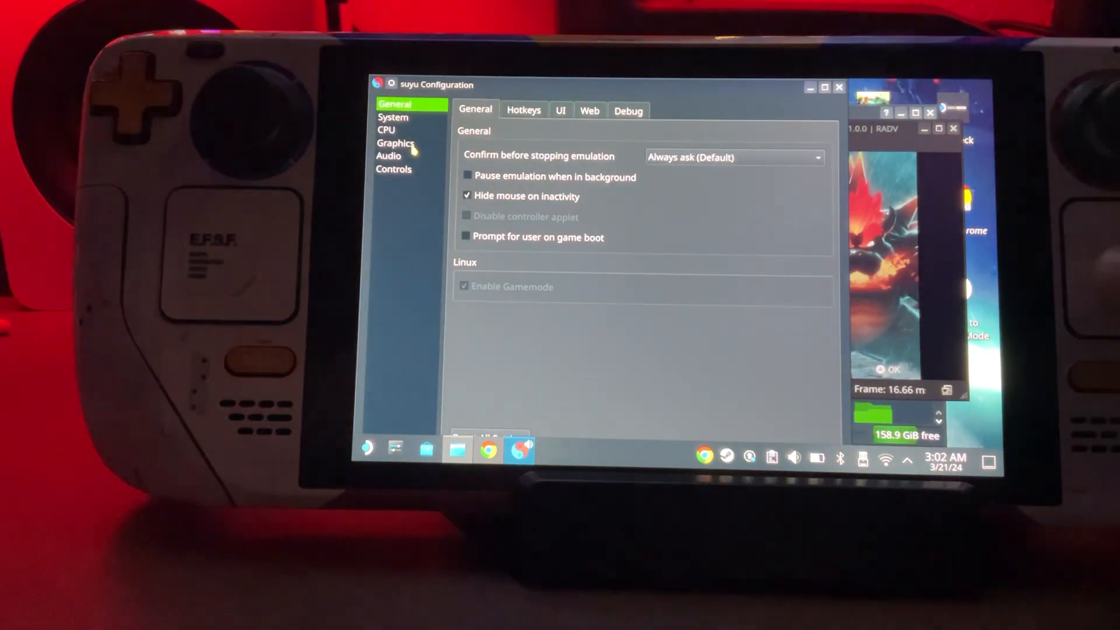
pyautogui.click(393, 169)
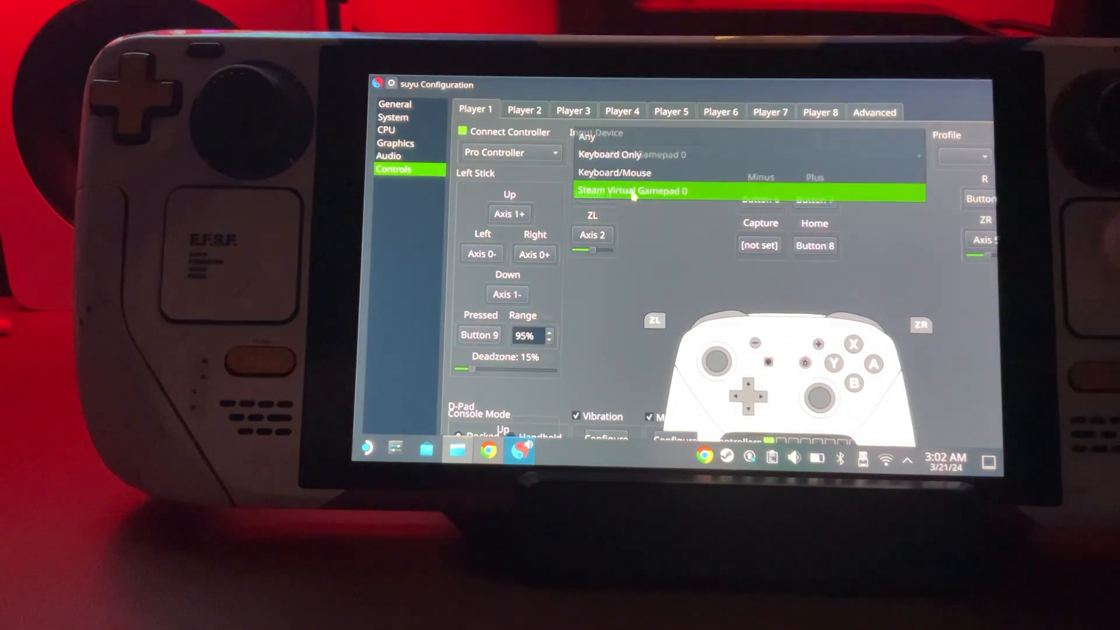
# Set the input device to Steam Virtual Gamepad 0 and confirm, returning to the game at 60 FPS.
pyautogui.click(631, 190)
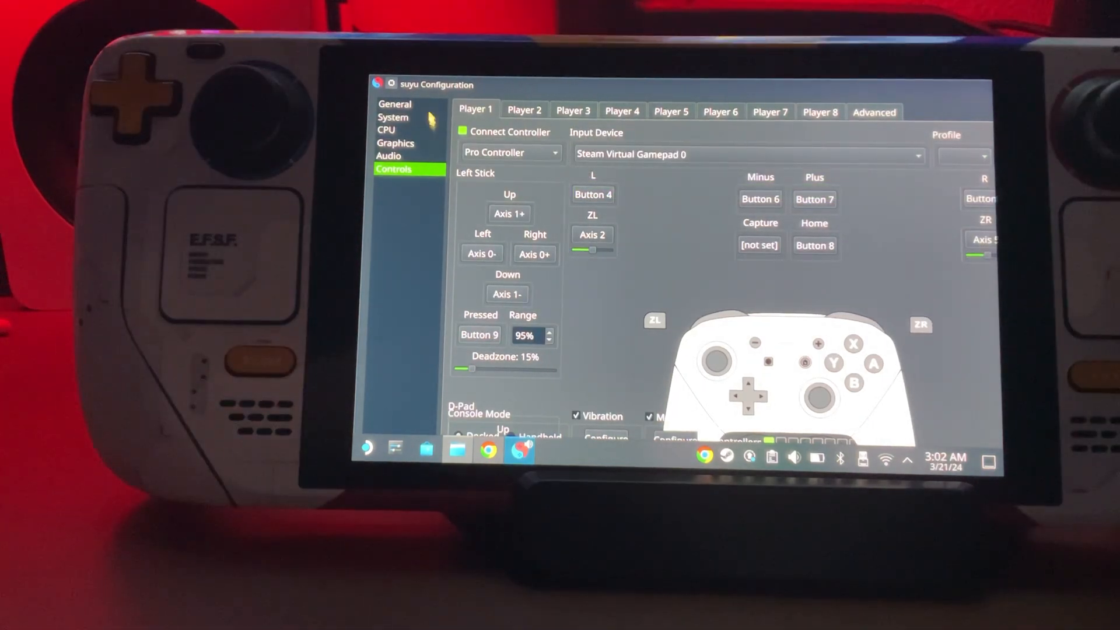
pyautogui.click(394, 104)
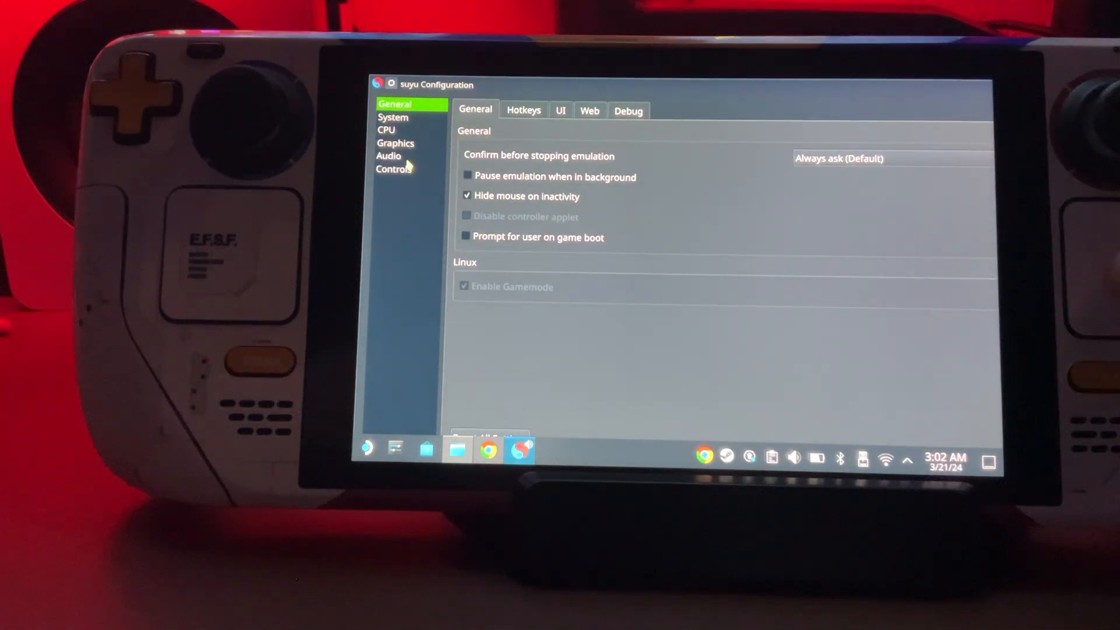
pyautogui.click(393, 168)
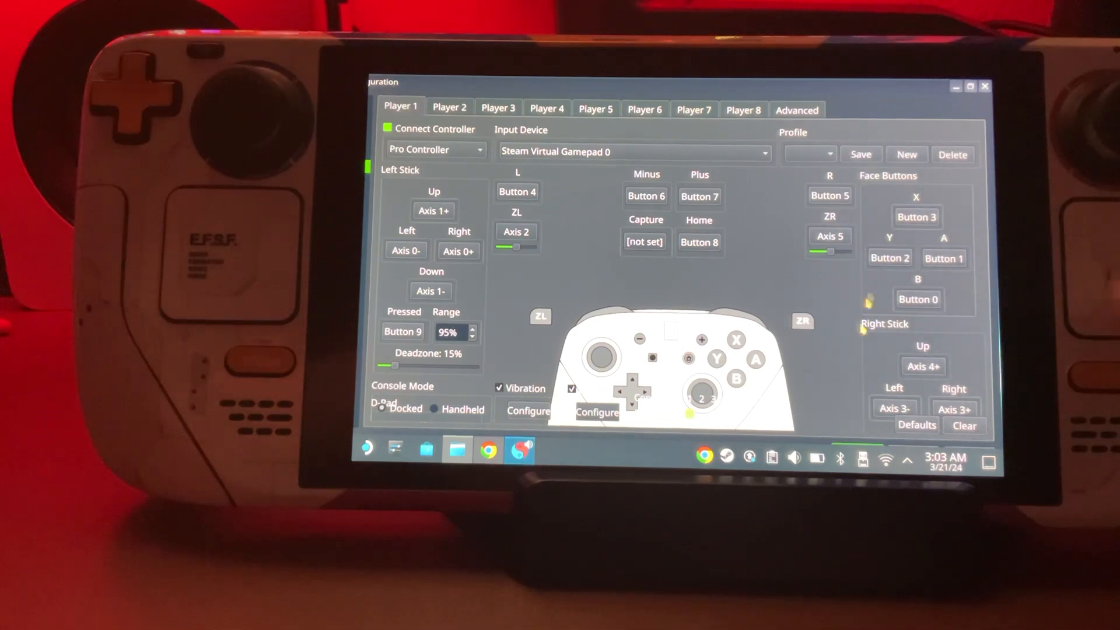
pyautogui.click(863, 459)
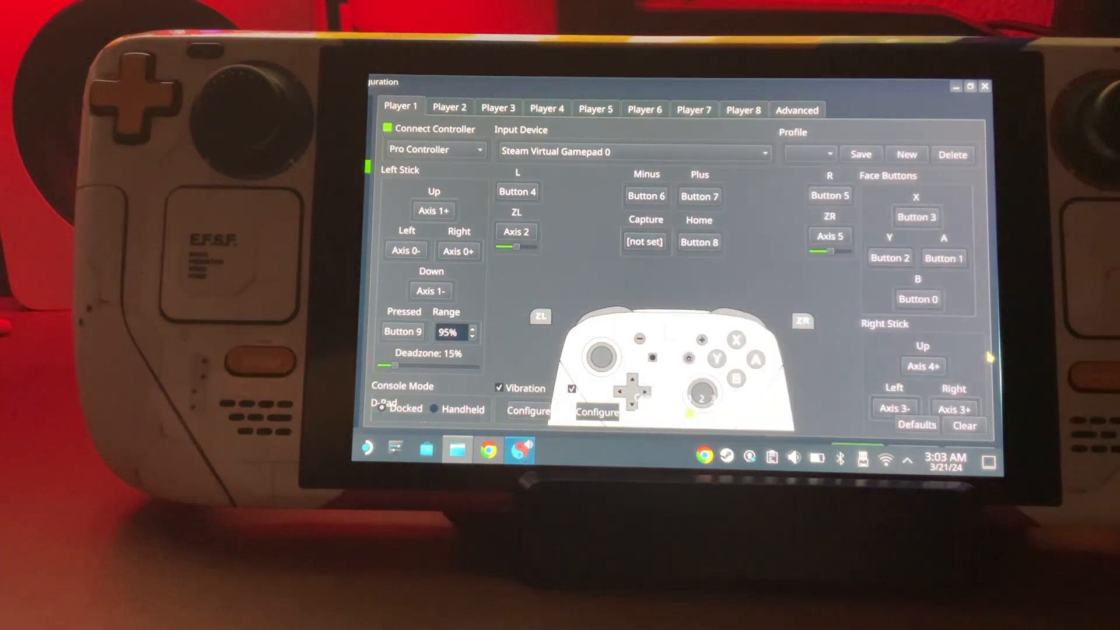
pyautogui.click(884, 457)
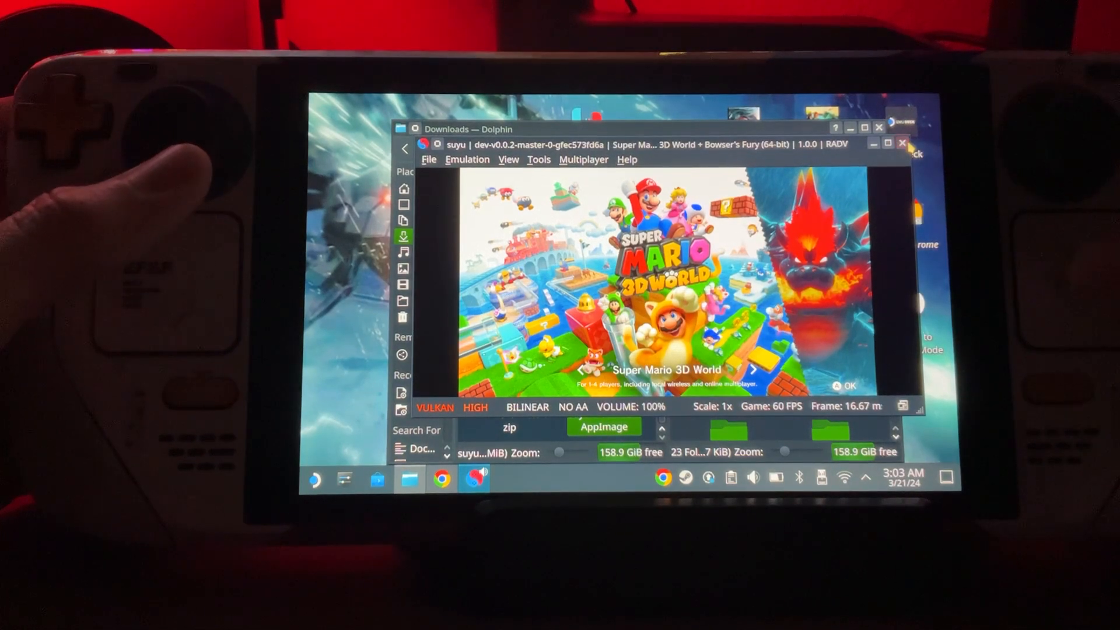
# Close suyu and confirm the quit prompt.
pyautogui.click(902, 142)
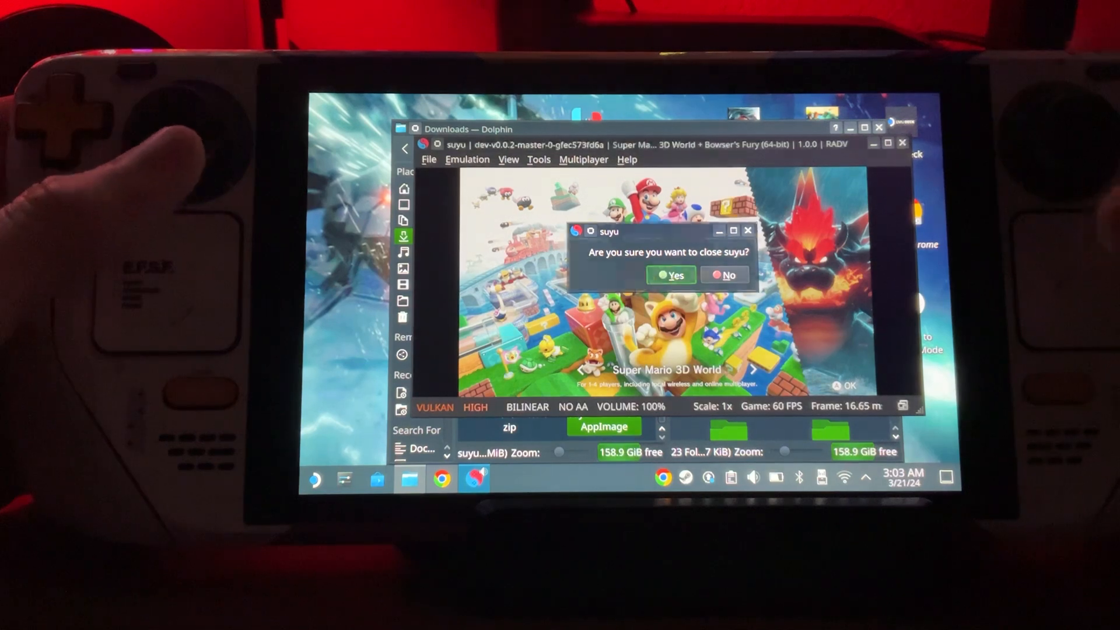
pyautogui.click(669, 275)
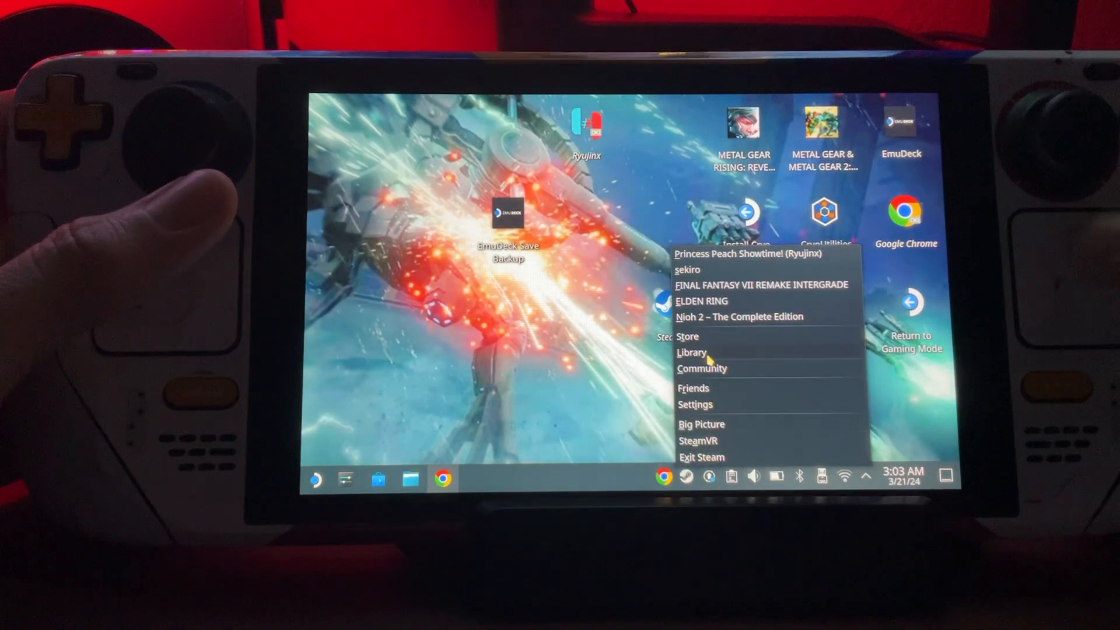
# In Steam's library, start adding a non-Steam game, browse Downloads, then cancel the dialog.
pyautogui.click(690, 352)
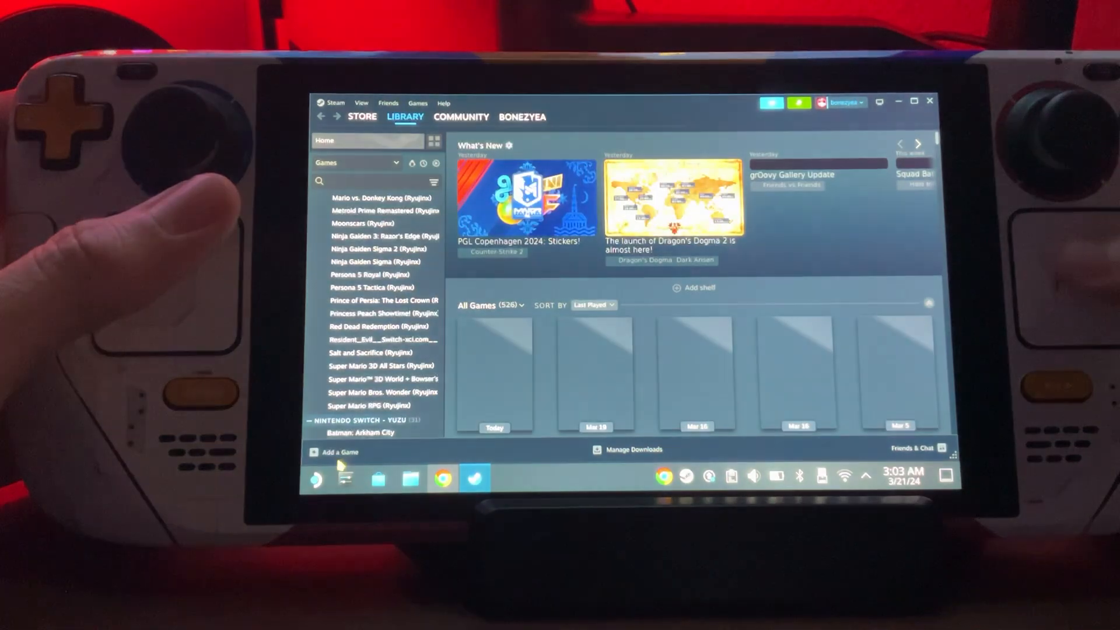
pyautogui.click(336, 451)
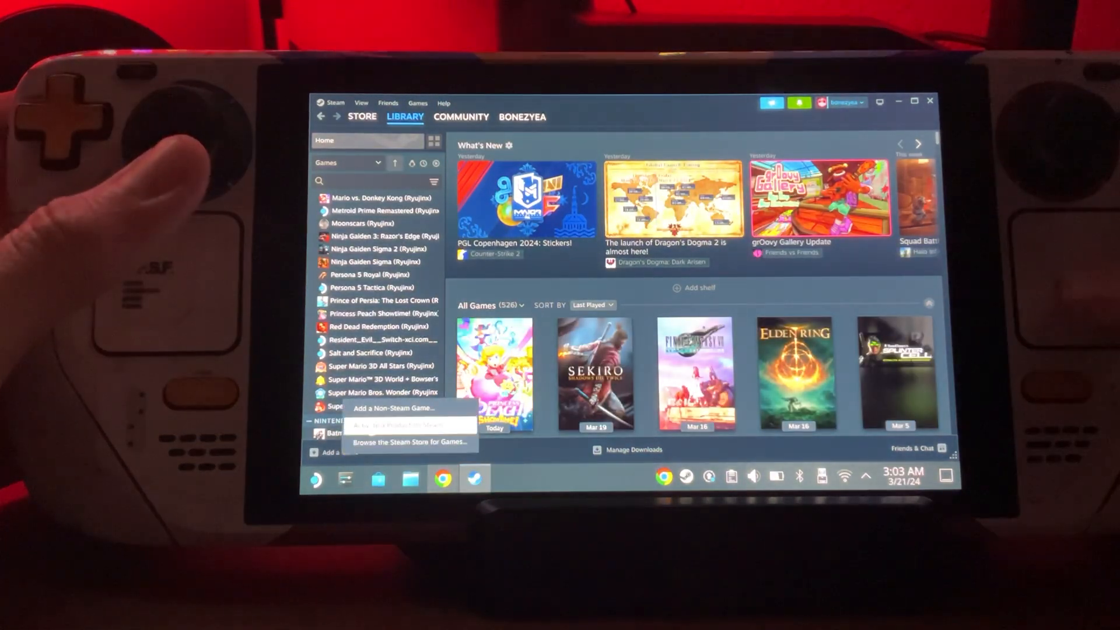
pyautogui.click(393, 408)
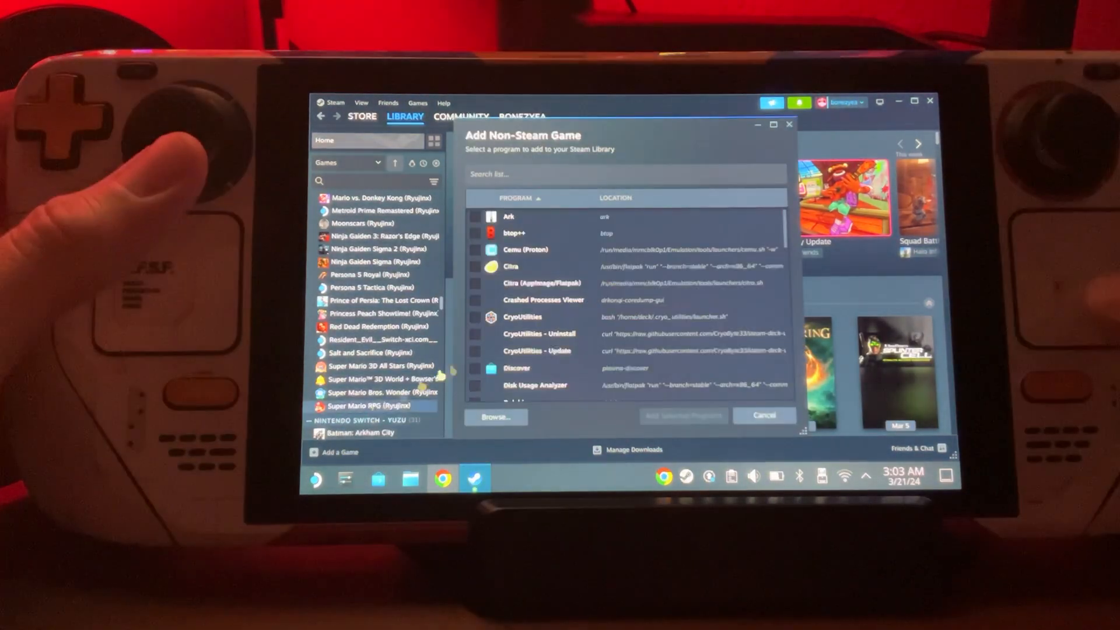
pyautogui.click(494, 416)
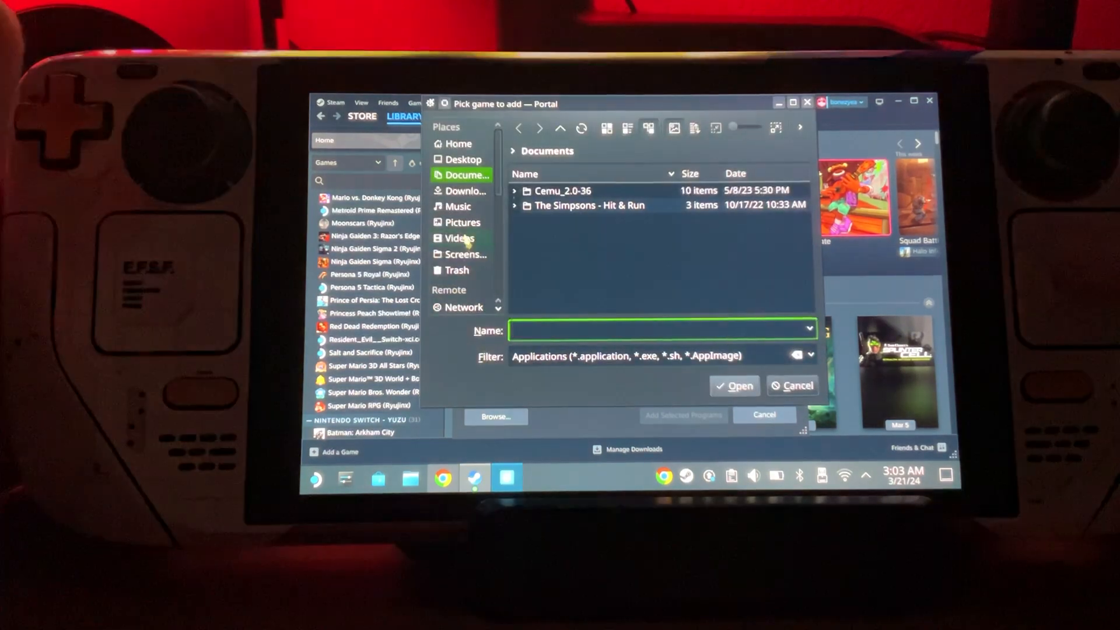
pyautogui.click(468, 190)
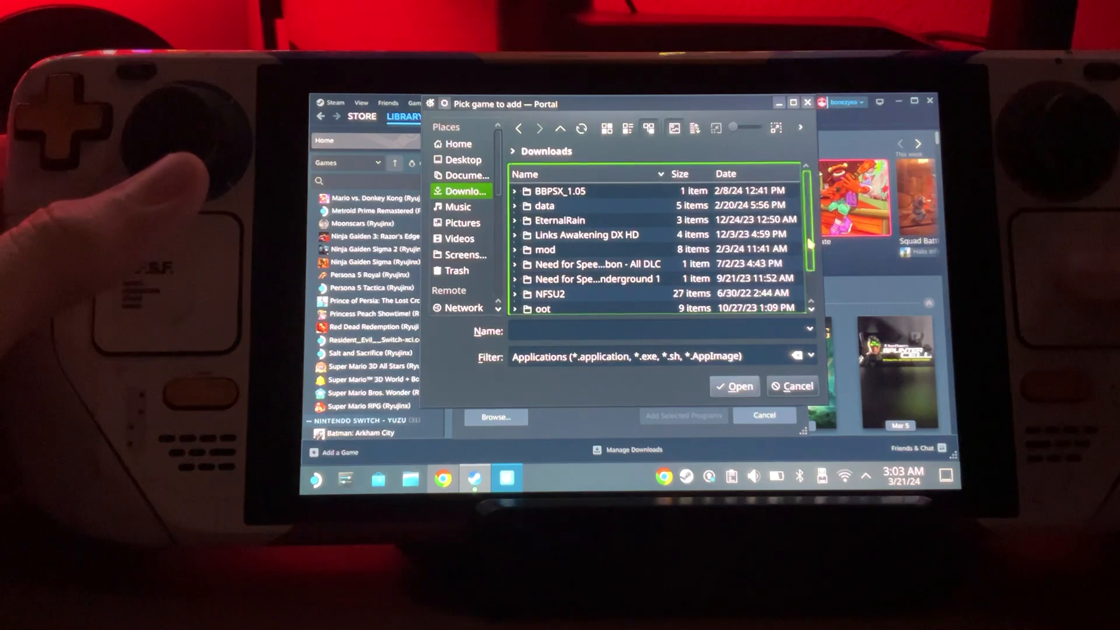
pyautogui.scroll(-3)
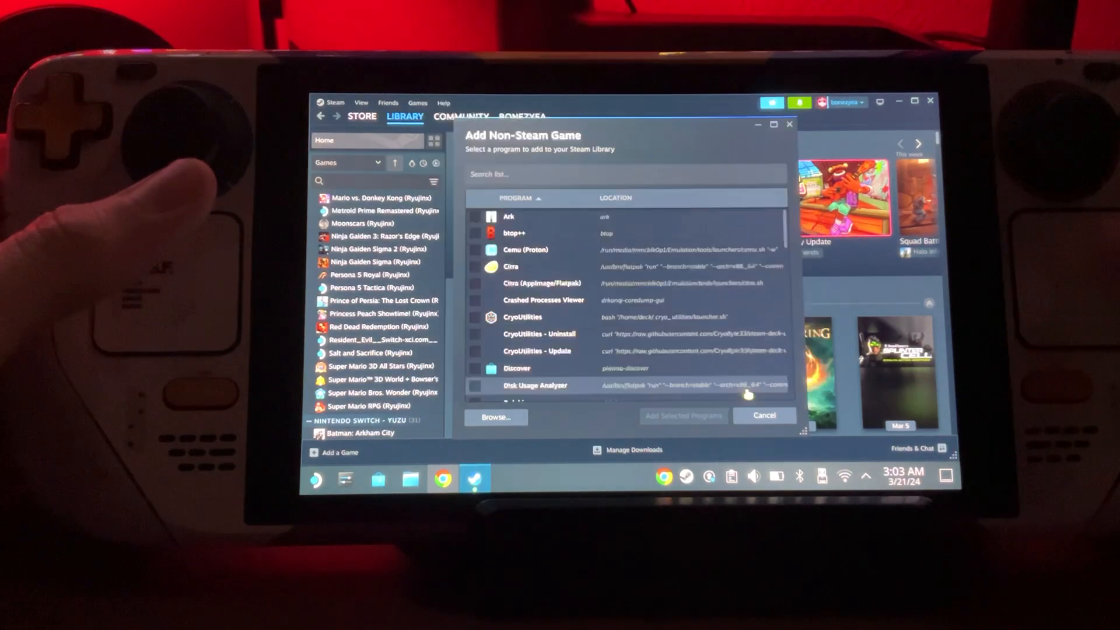
pyautogui.click(763, 416)
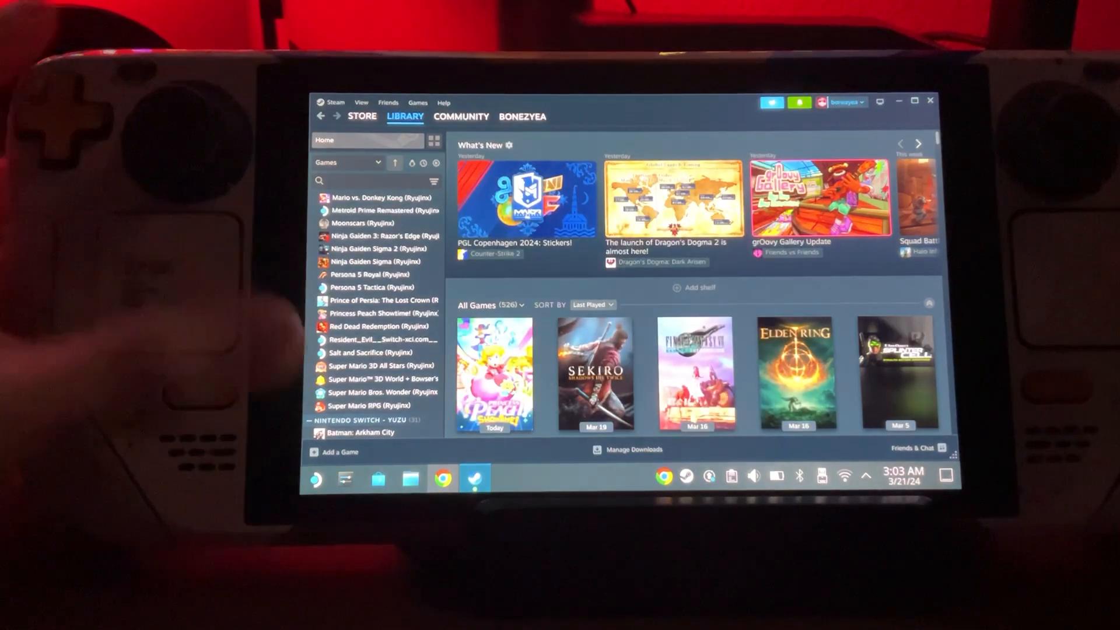
# Bring up the desktop application launcher.
pyautogui.click(315, 478)
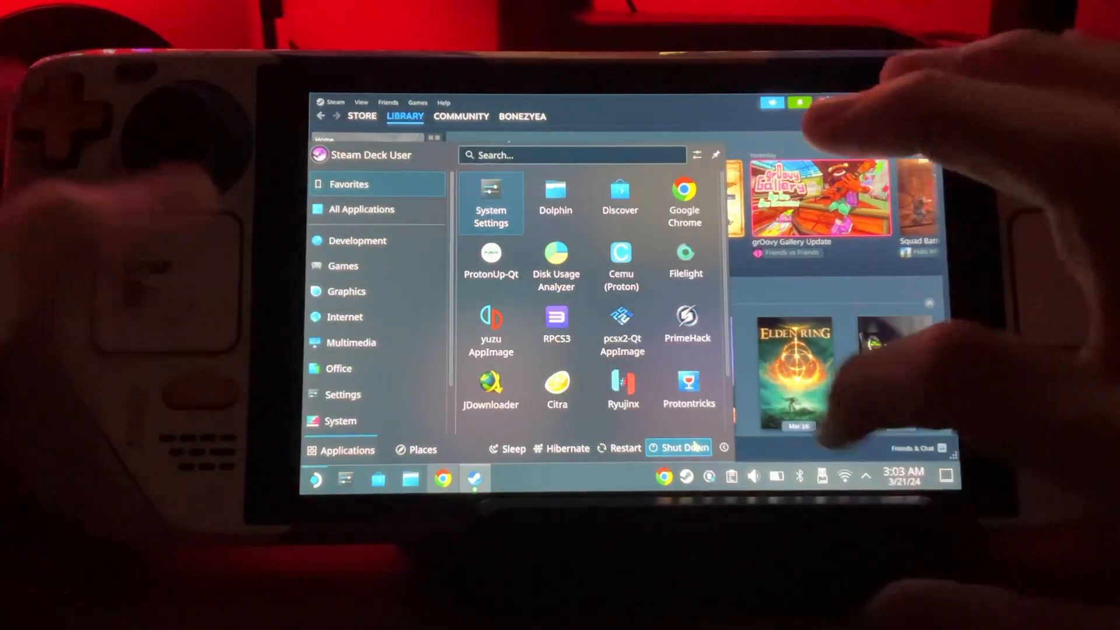